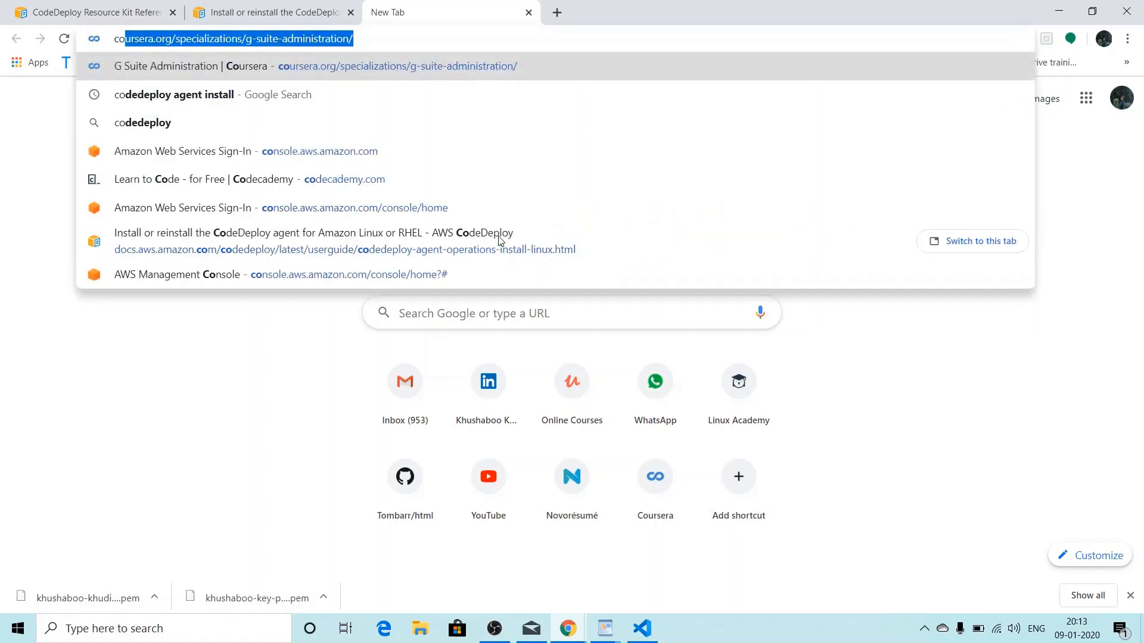
# Navigate to console.aws.amazon.com and sign in to the AWS account.
pyautogui.write('console.aws.amazon.com')
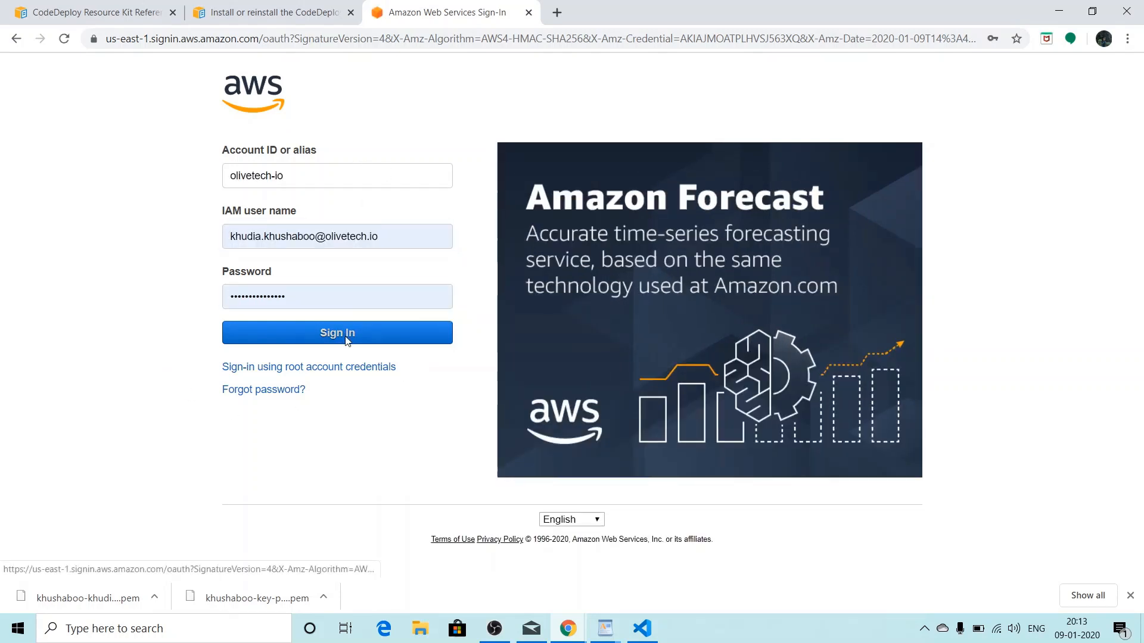
pyautogui.click(336, 332)
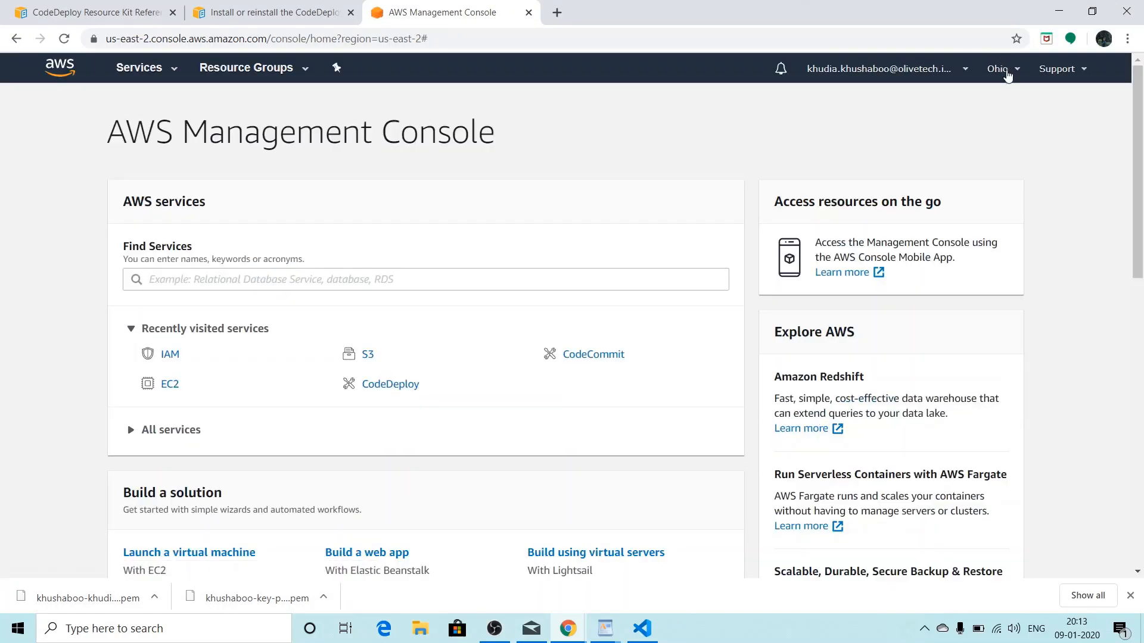
# Confirm the Ohio region, find the EC2 service and show its Instances list.
pyautogui.click(1000, 68)
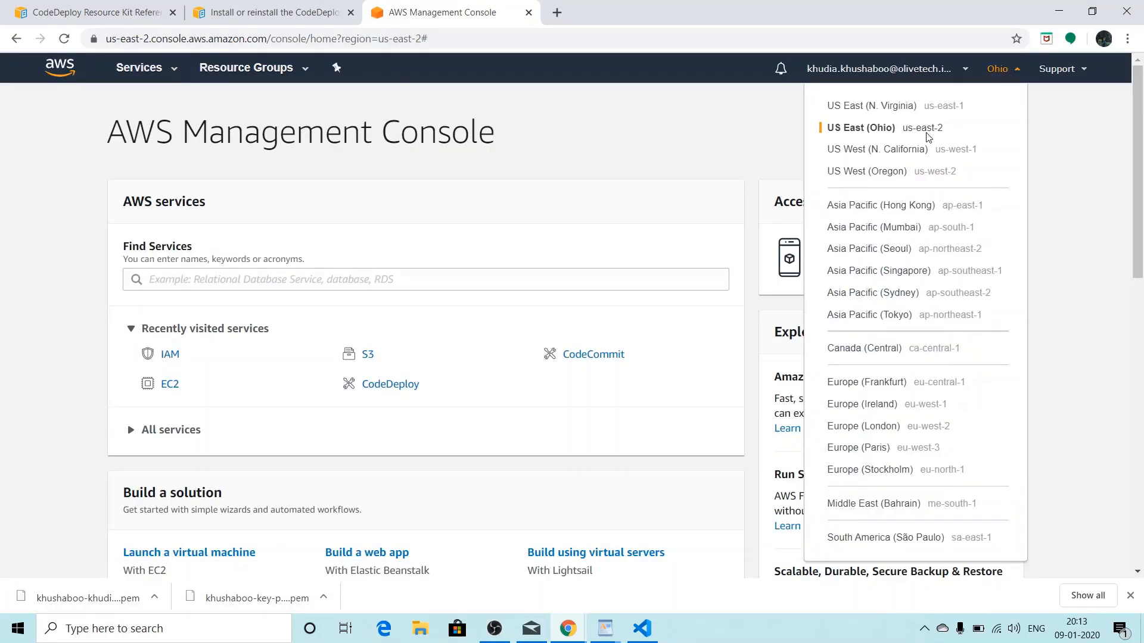
pyautogui.moveTo(523, 241)
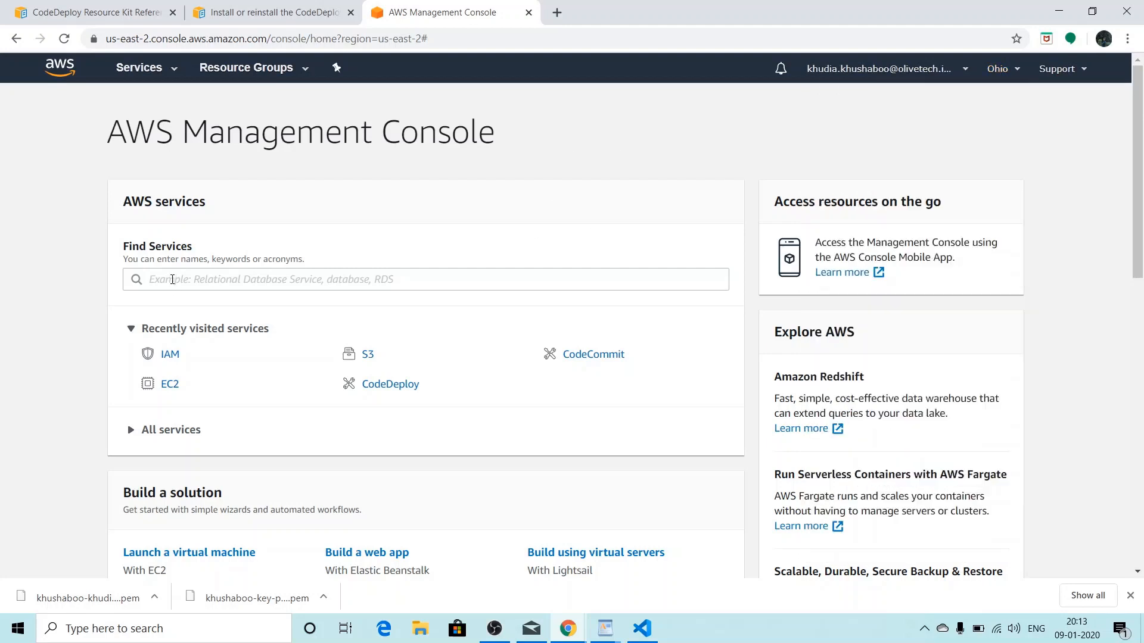
pyautogui.write('ec2')
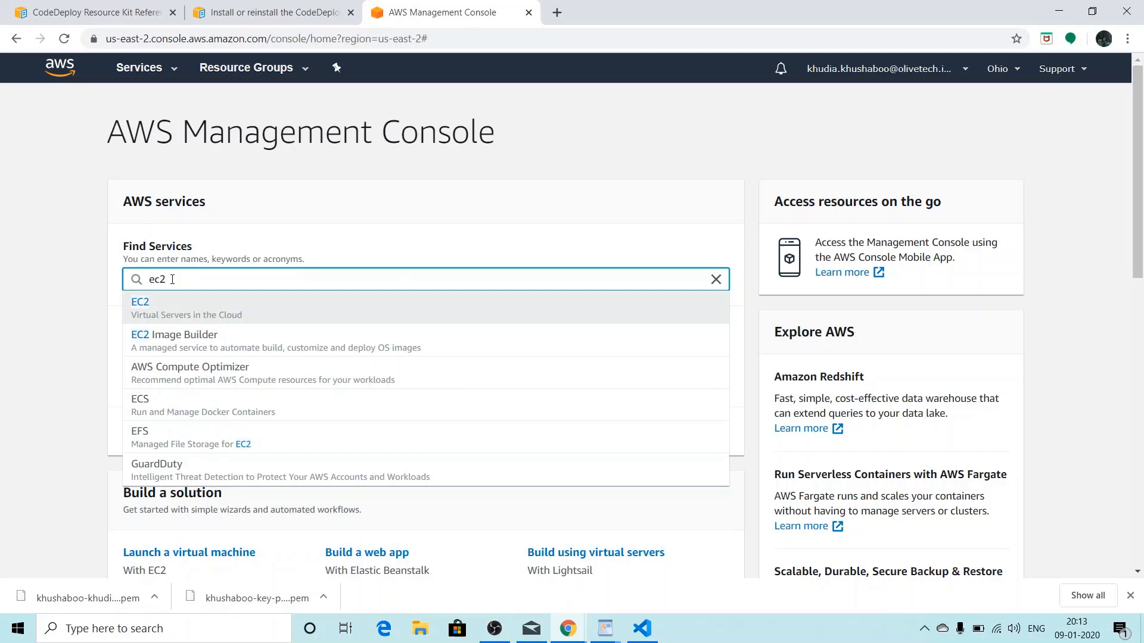
pyautogui.click(140, 301)
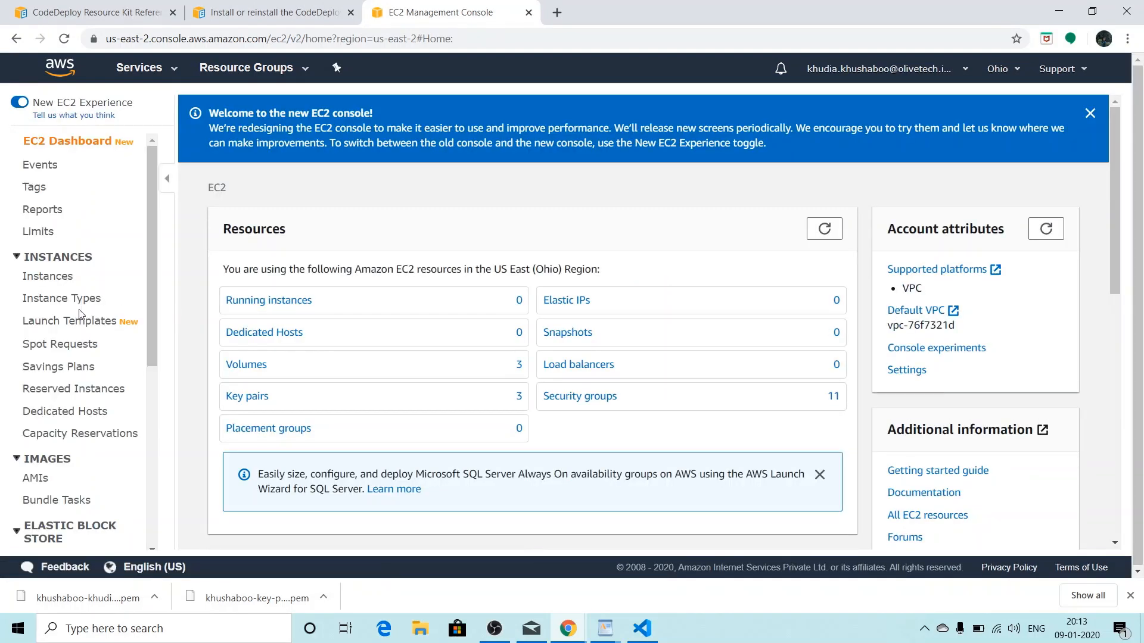
pyautogui.click(52, 276)
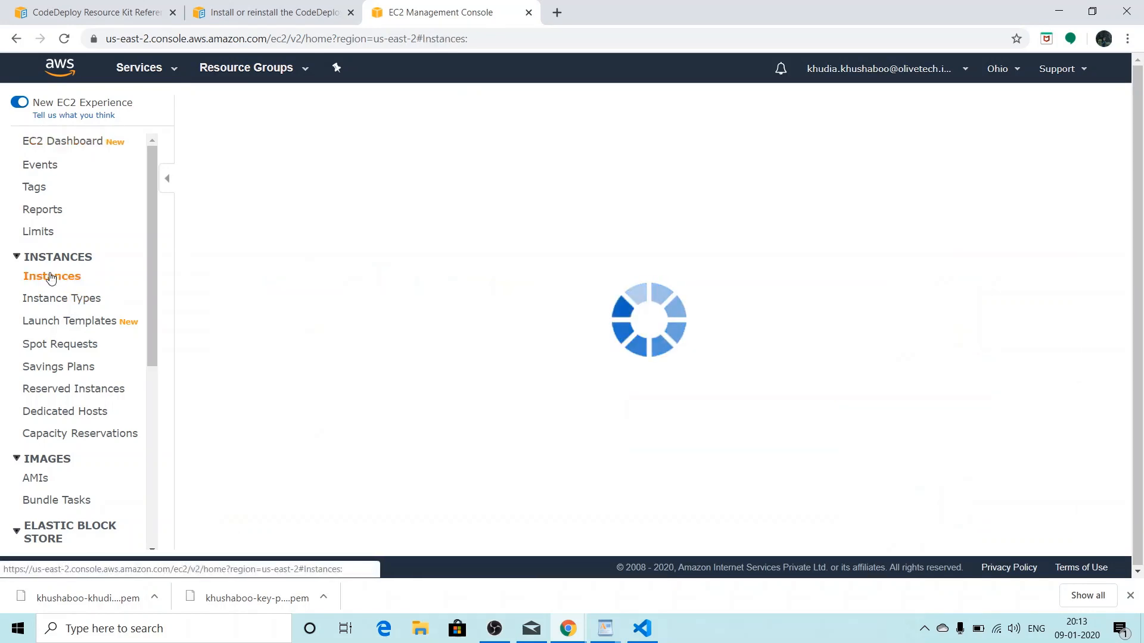
pyautogui.click(52, 276)
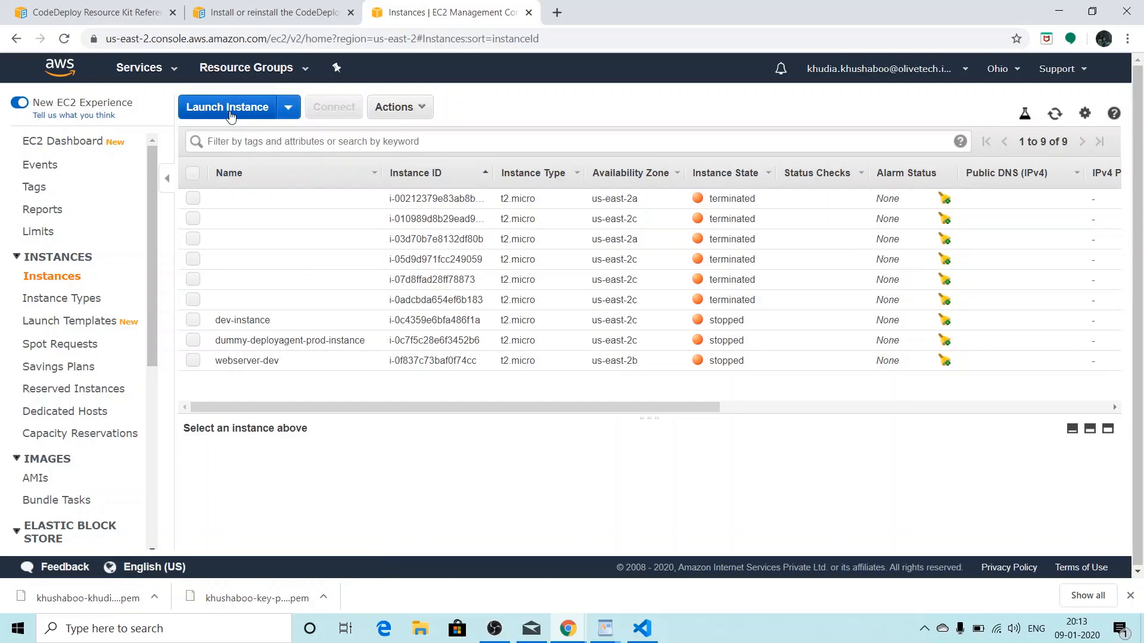
# Start a new instance launch and select the Amazon Linux 2 AMI.
pyautogui.click(227, 106)
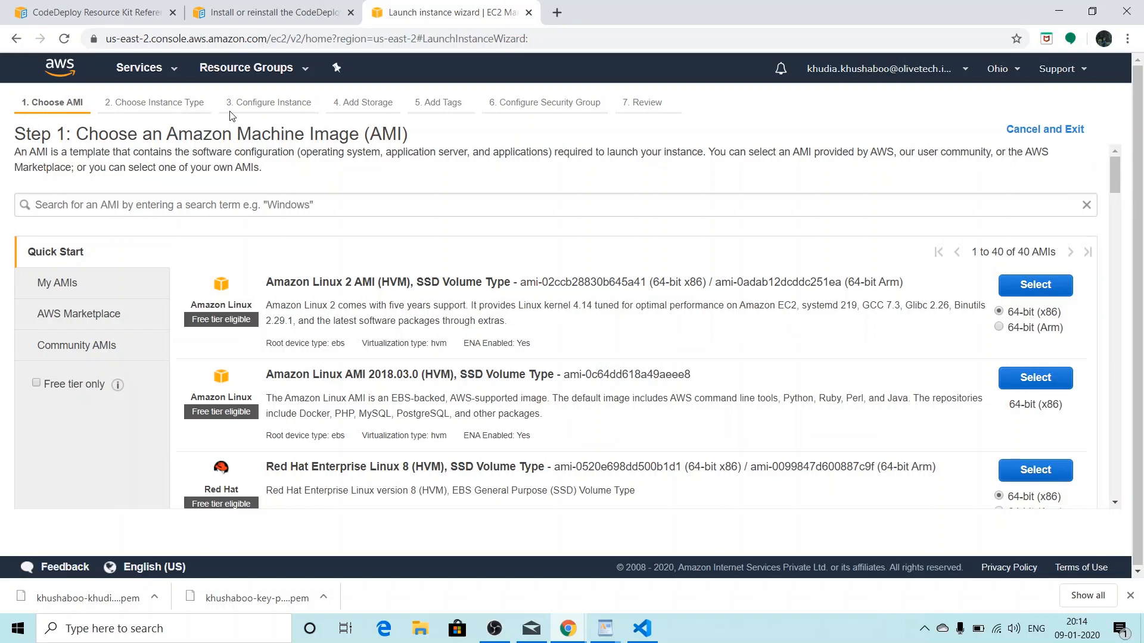
pyautogui.moveTo(1066, 267)
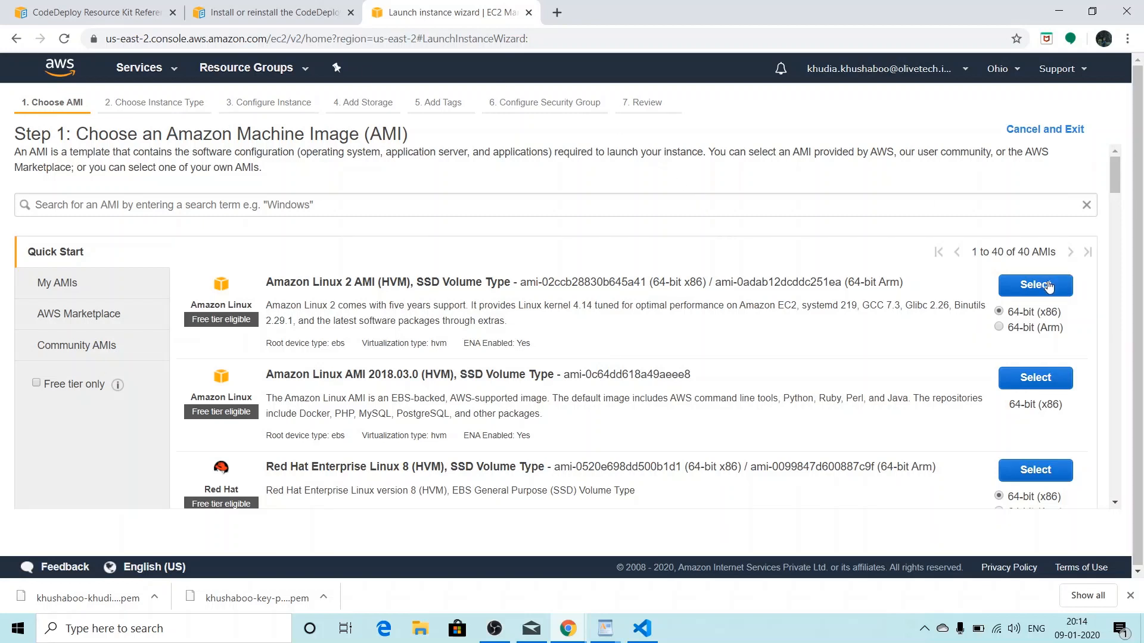
pyautogui.click(1033, 285)
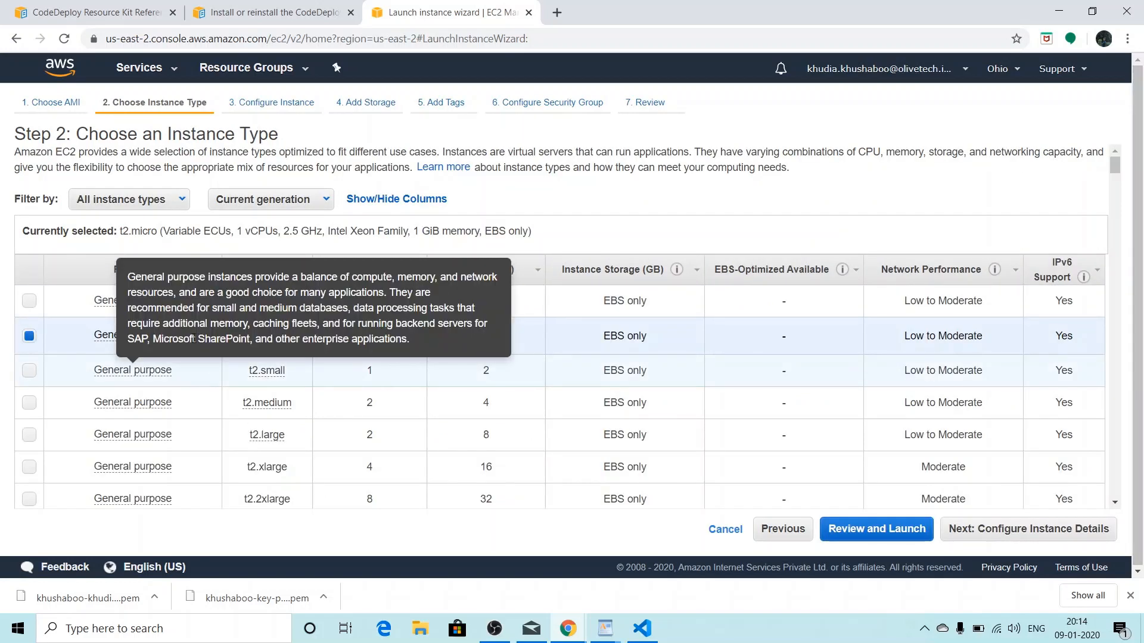
pyautogui.moveTo(266, 344)
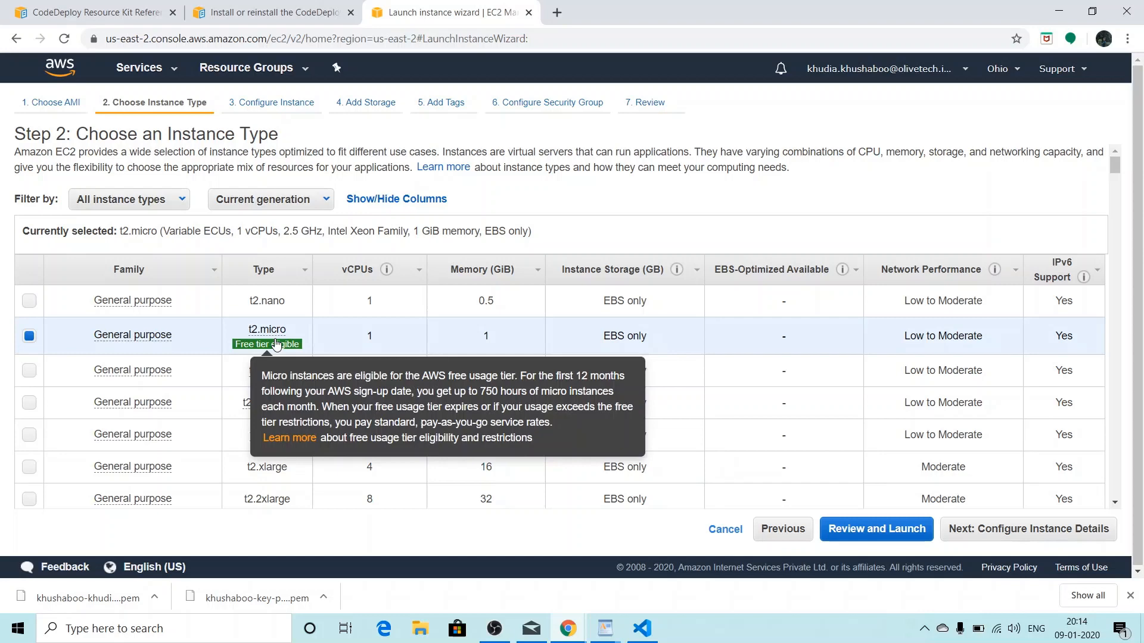
pyautogui.moveTo(947, 394)
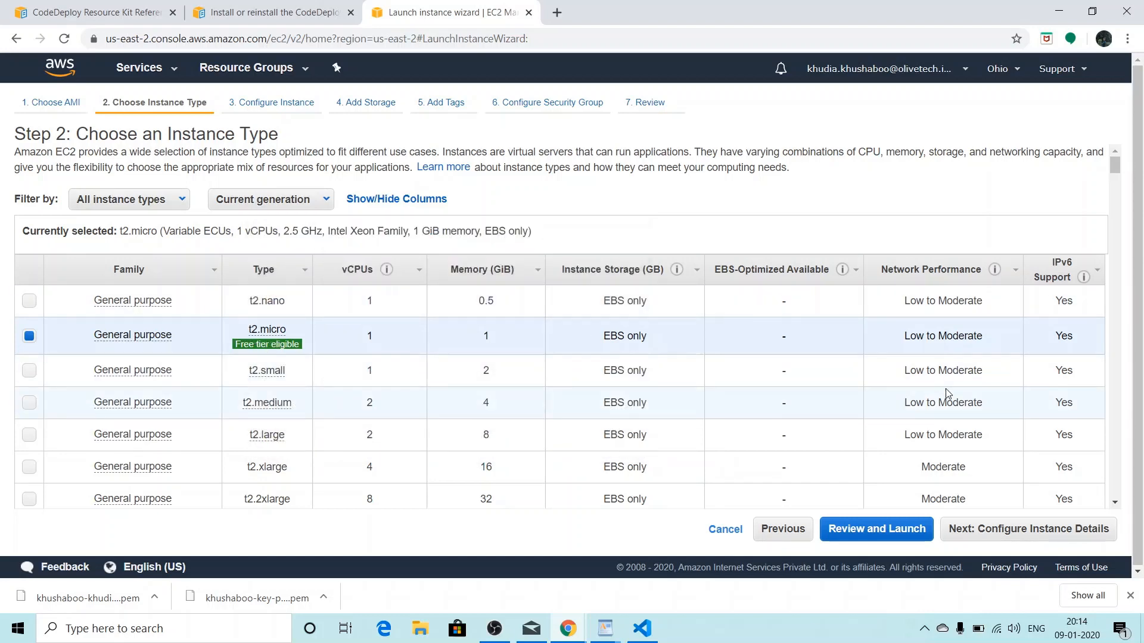
# Continue with t2.micro to instance details and go to create a new IAM role.
pyautogui.click(1027, 529)
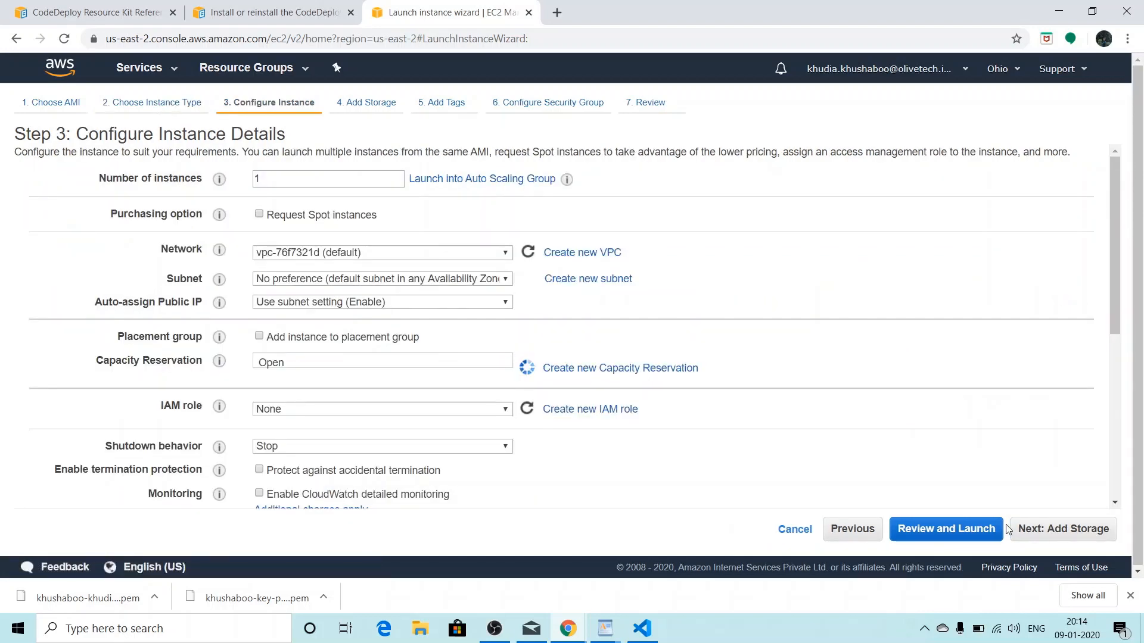
pyautogui.scroll(-3)
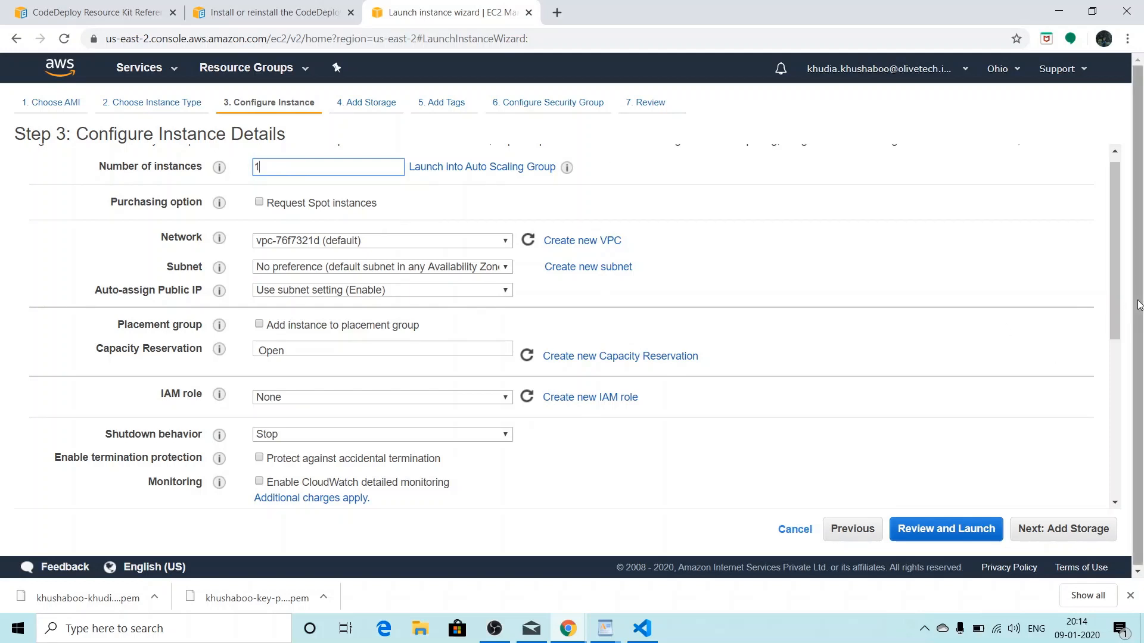
pyautogui.scroll(-3)
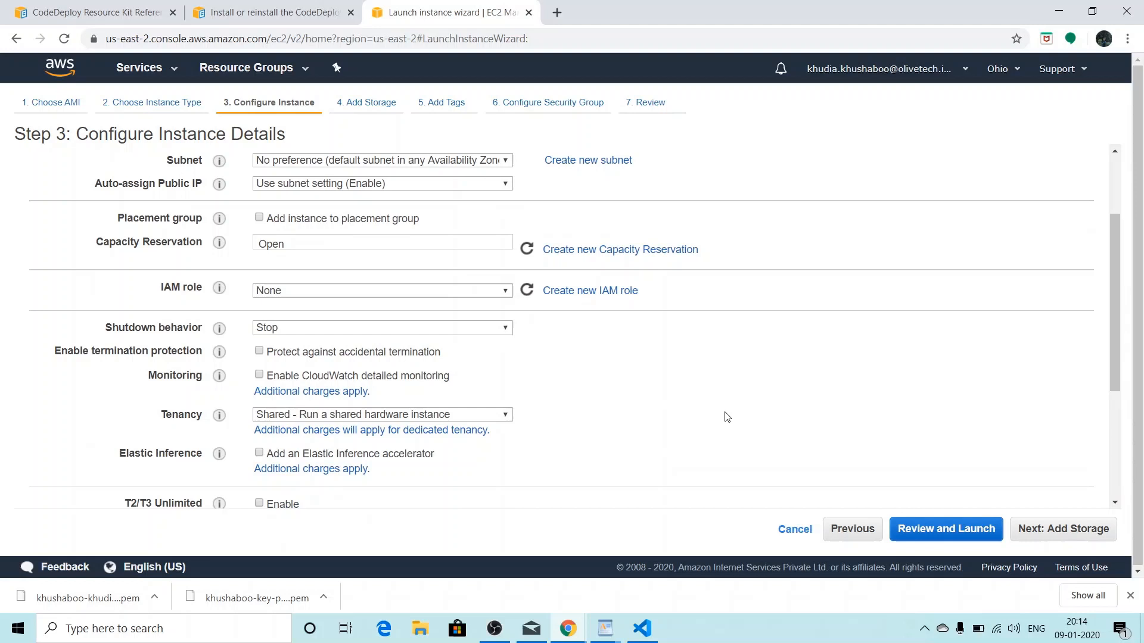
pyautogui.moveTo(589, 290)
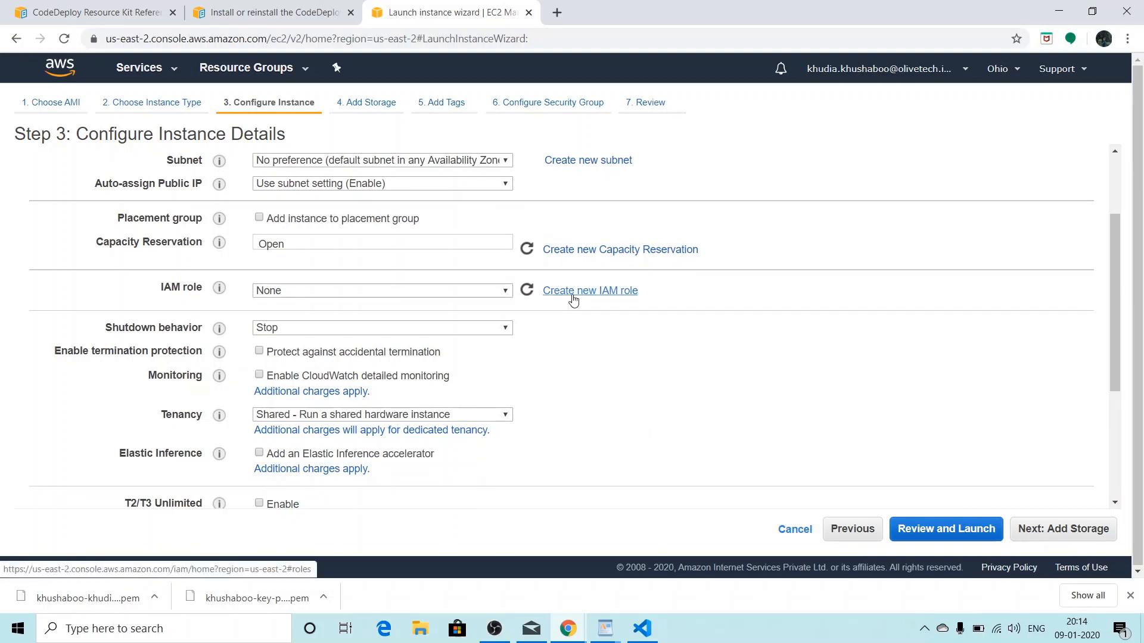
pyautogui.click(589, 290)
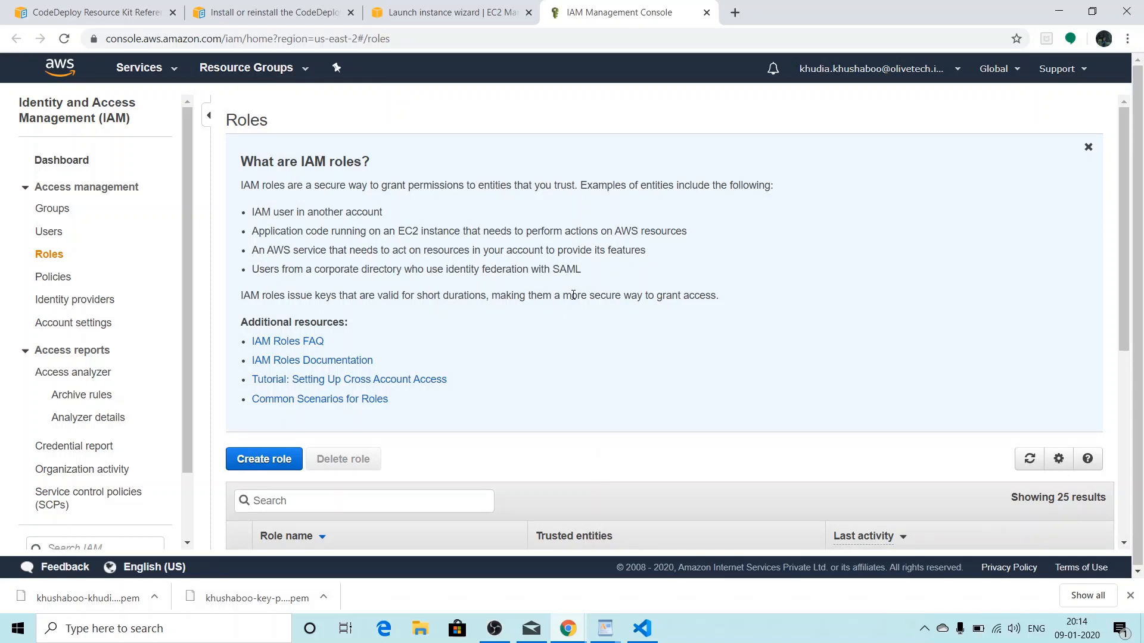
pyautogui.moveTo(263, 459)
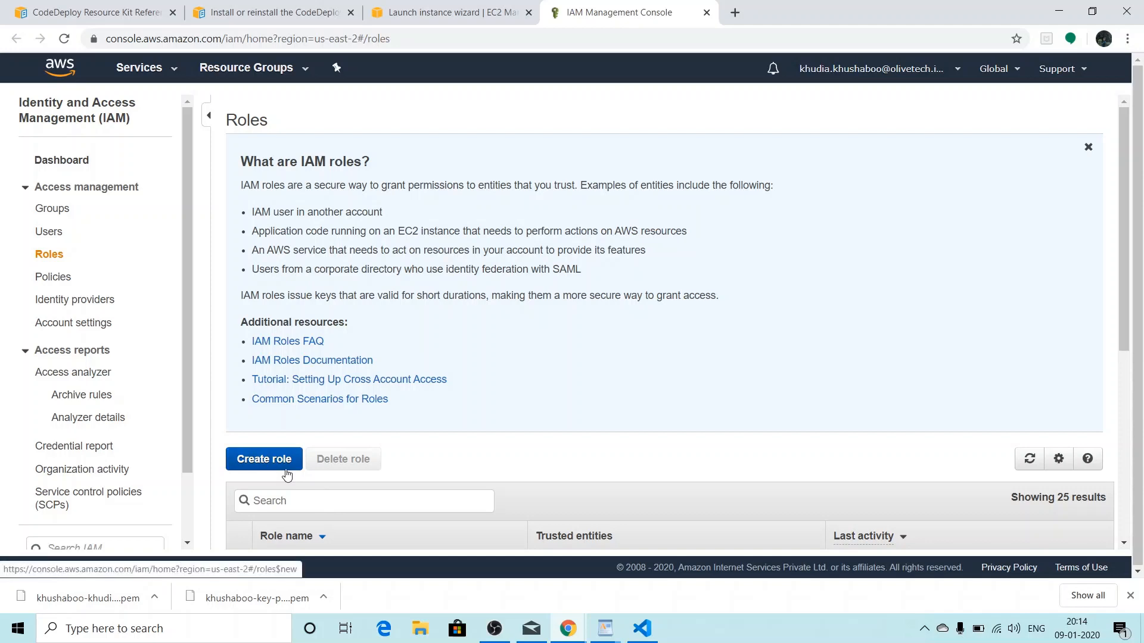
# Create an EC2 service role, attach AmazonS3ReadOnlyAccess and continue to tags.
pyautogui.click(264, 459)
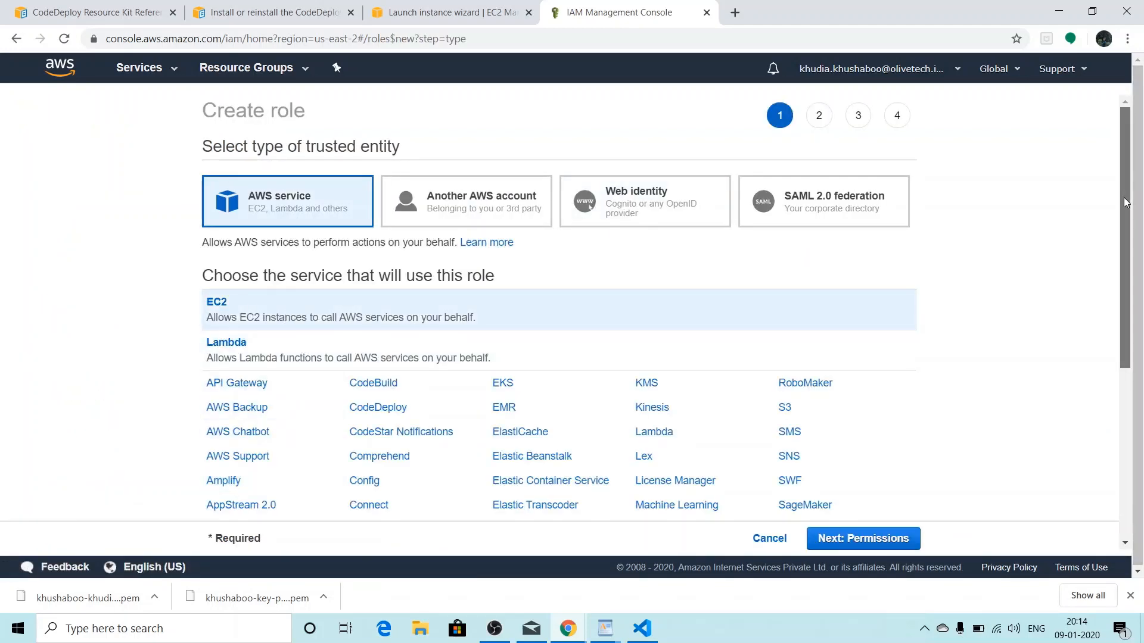
pyautogui.scroll(-3)
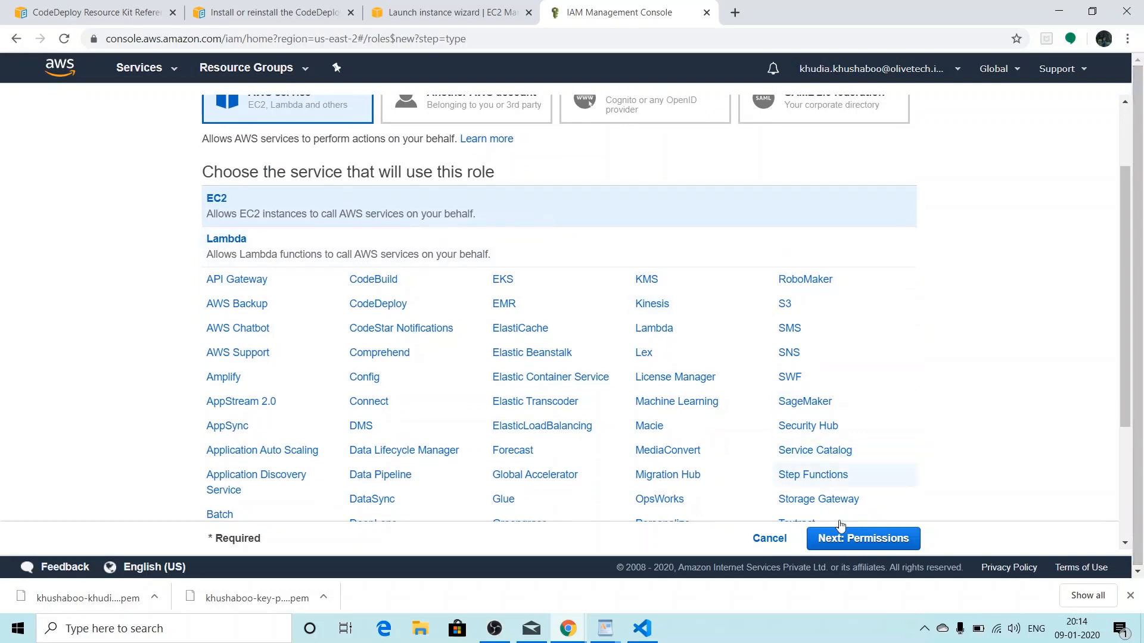
pyautogui.click(862, 539)
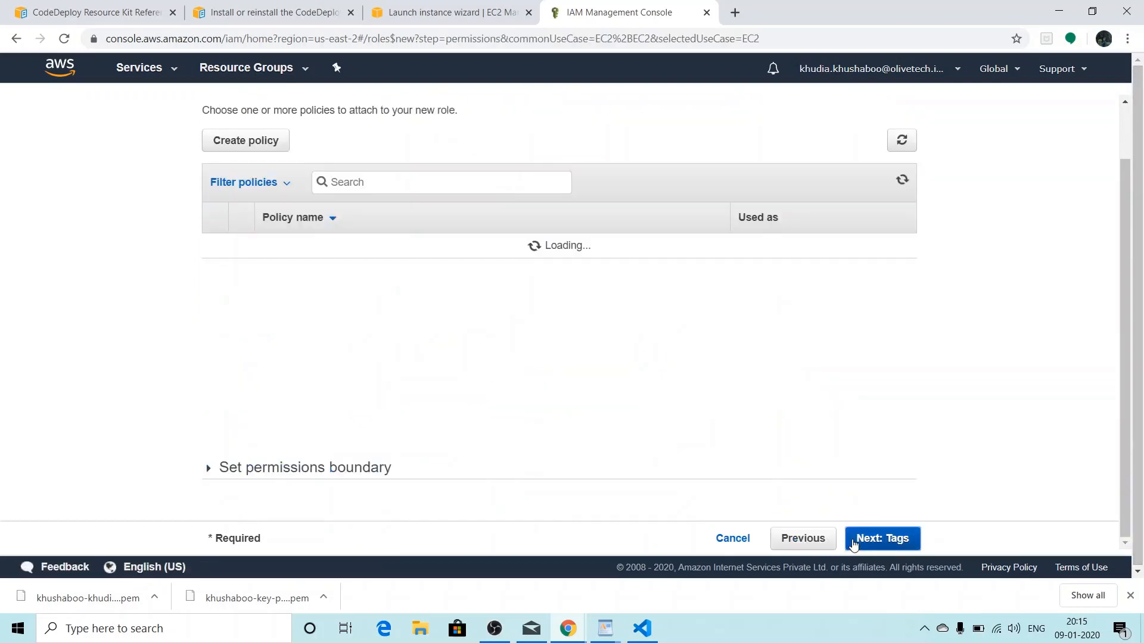
pyautogui.moveTo(589, 401)
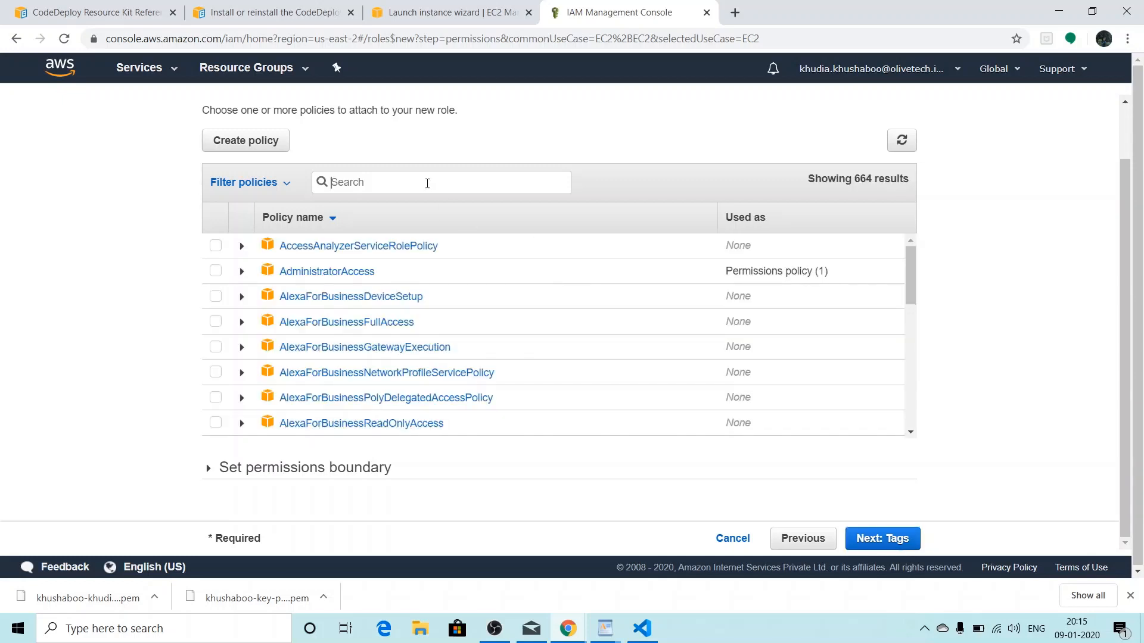
pyautogui.write('s3')
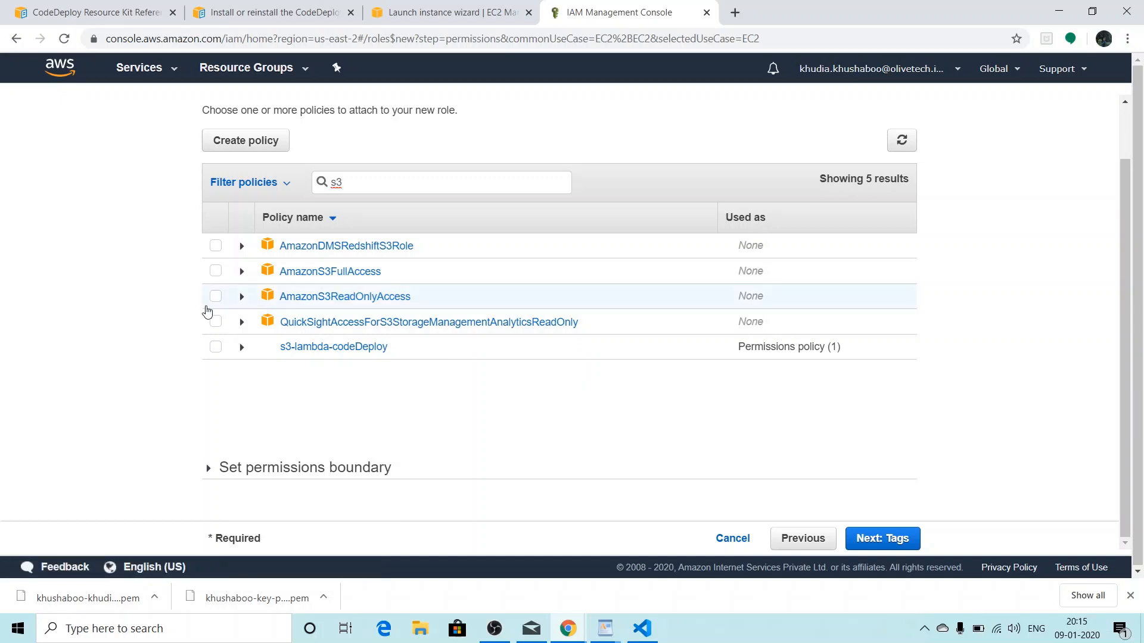
pyautogui.click(215, 296)
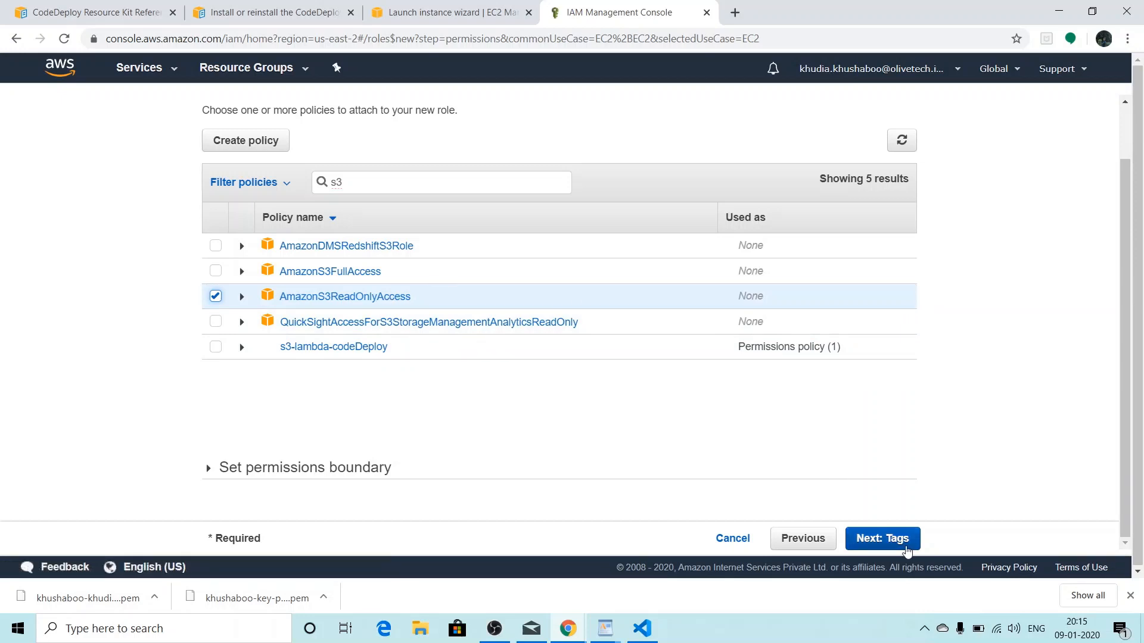
pyautogui.click(882, 539)
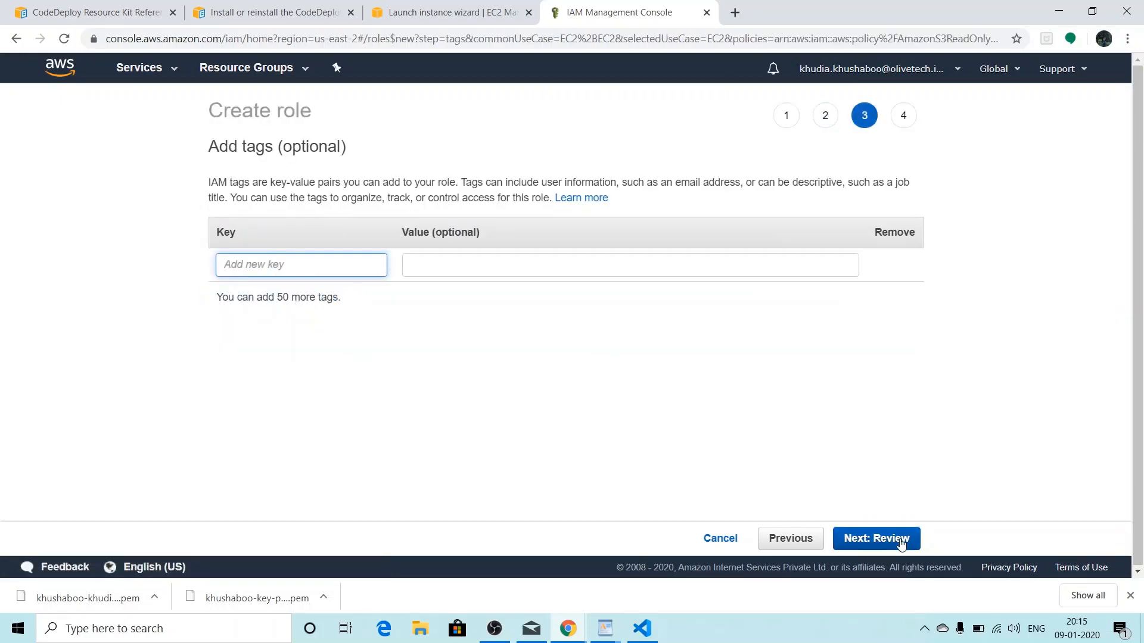
# Name the role Ec2-s3-code-deploy-role, create it, and return to the launch wizard.
pyautogui.click(875, 538)
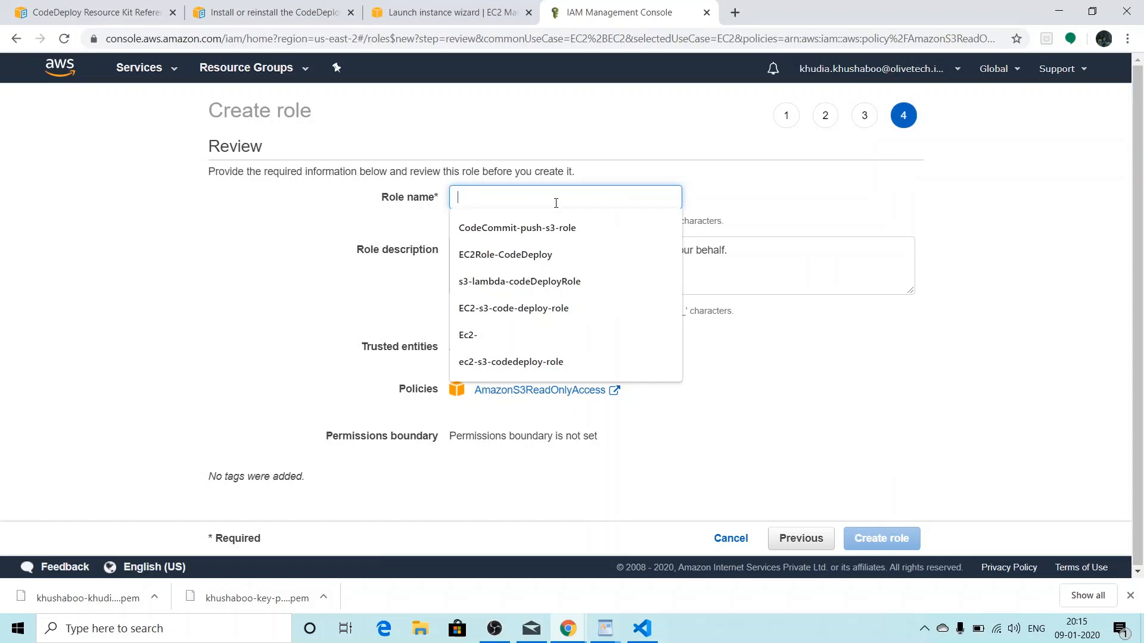
pyautogui.write('e')
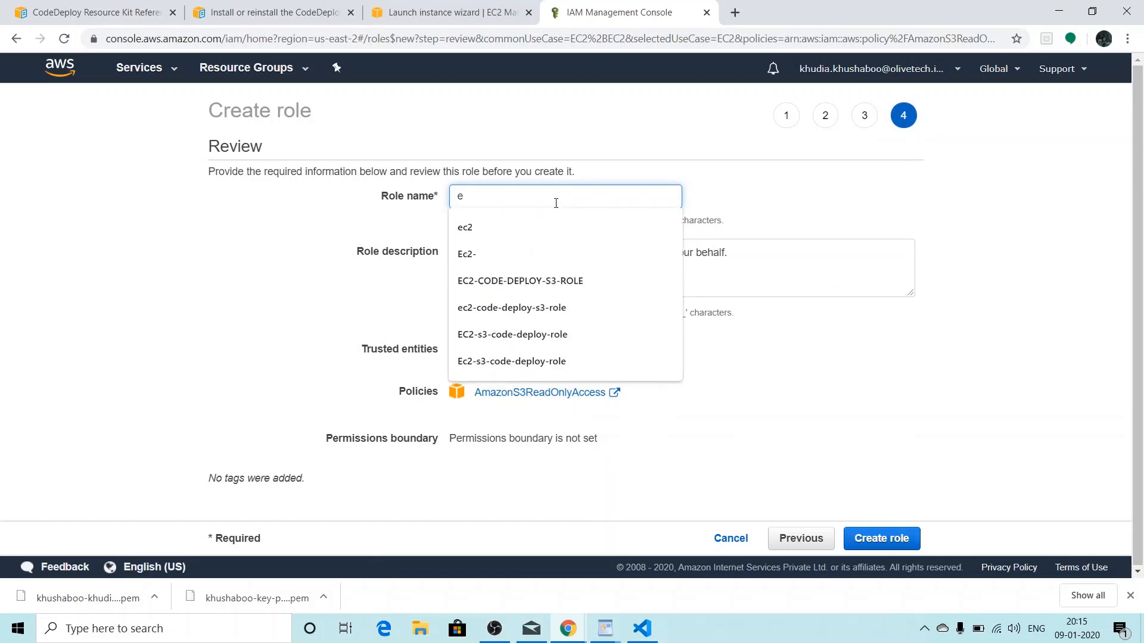
pyautogui.write('Ec2')
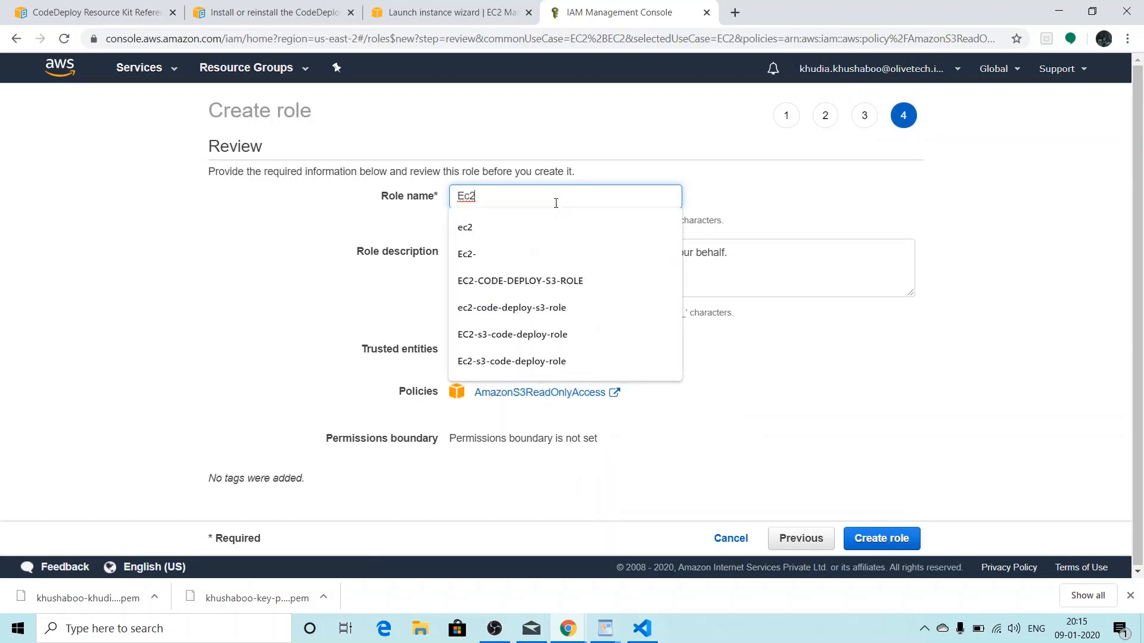
pyautogui.write('-s3-')
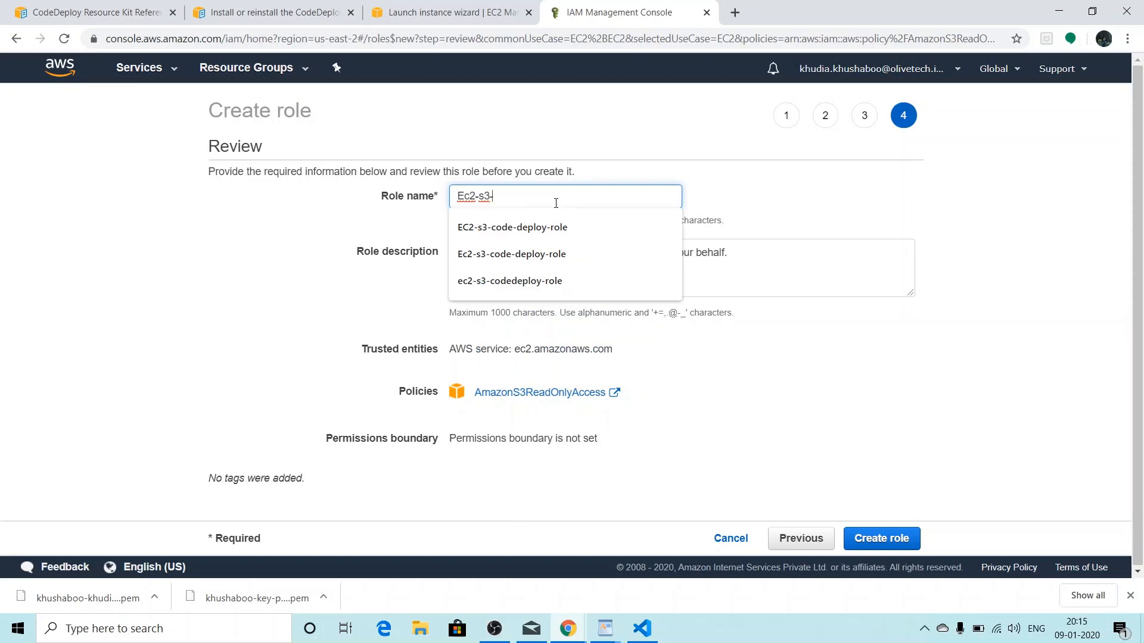
pyautogui.write('code-')
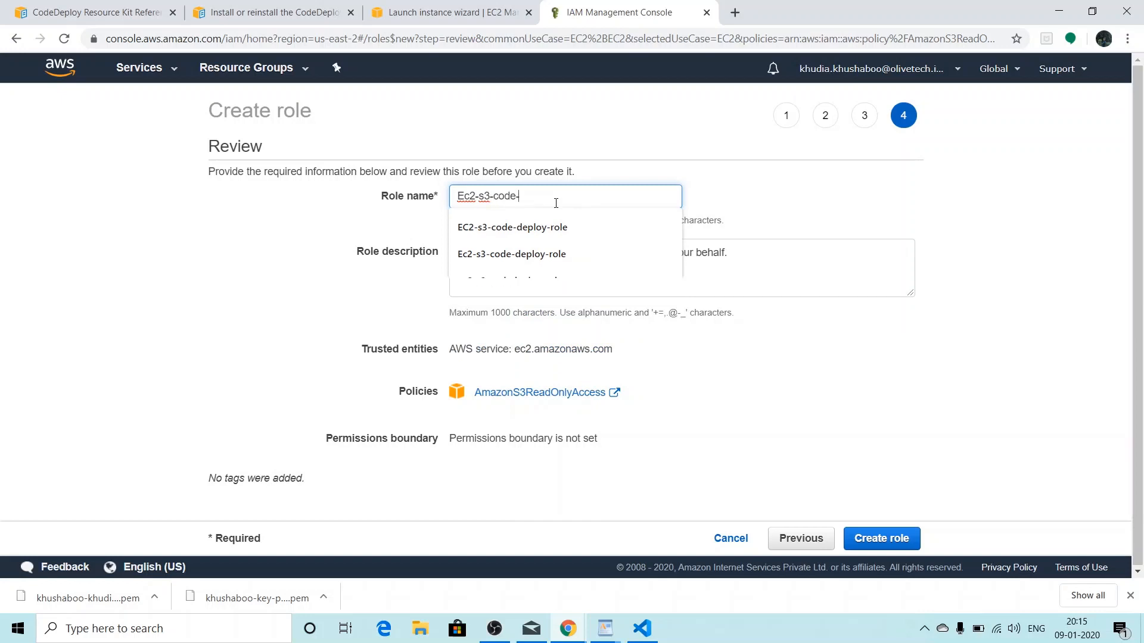
pyautogui.write('deploy-role')
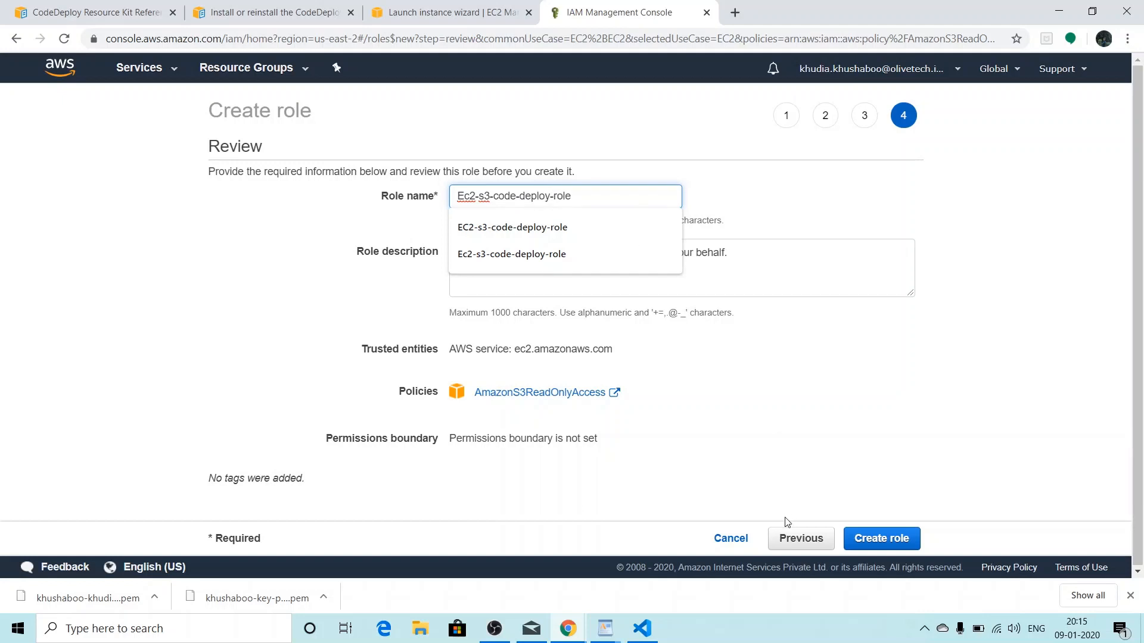
pyautogui.click(881, 539)
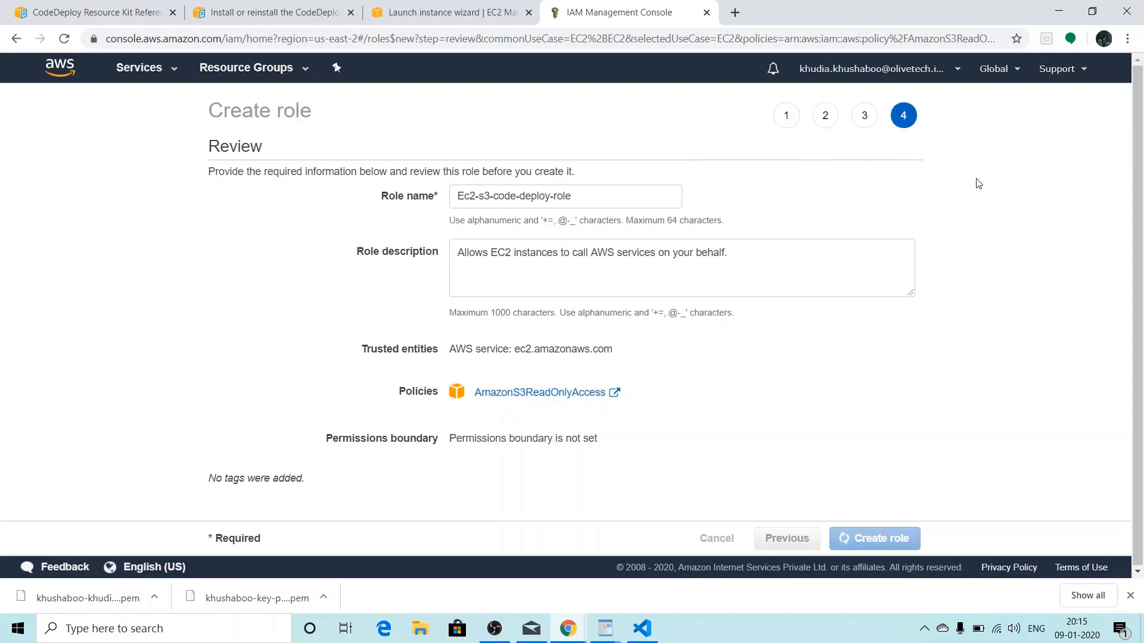
pyautogui.click(874, 538)
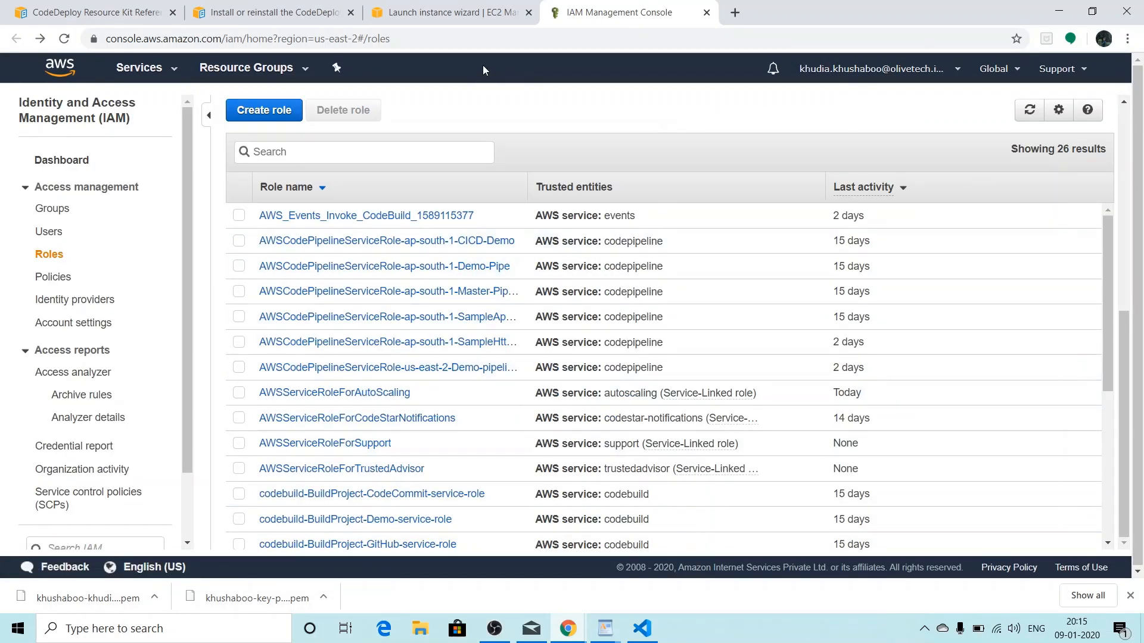
pyautogui.click(443, 12)
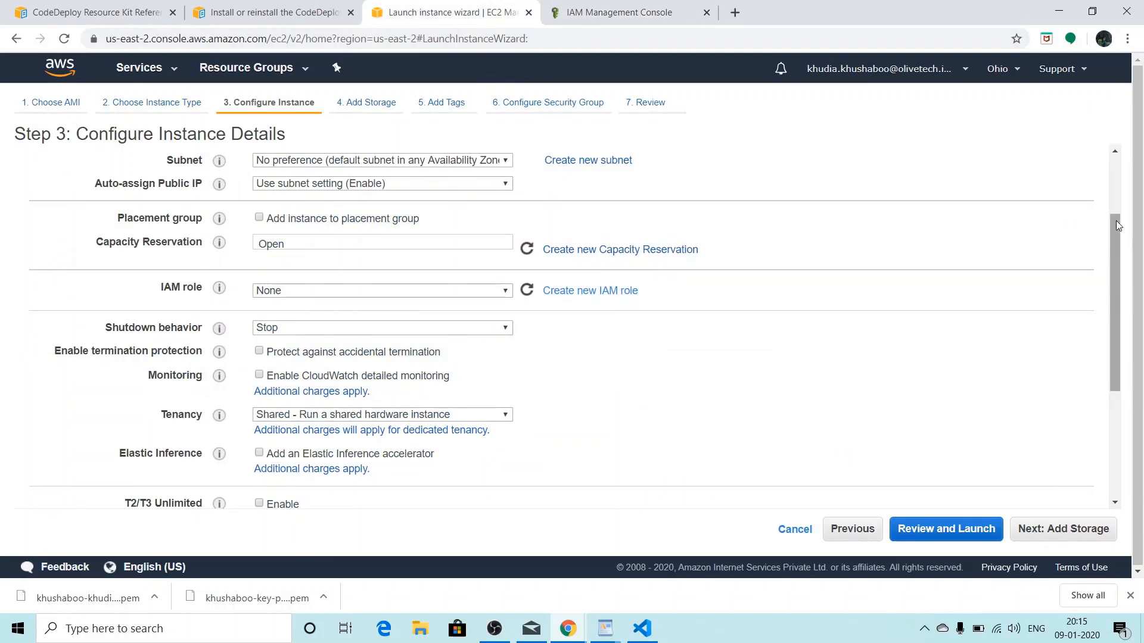
# Assign Ec2-s3-code-deploy-role as the instance's IAM role.
pyautogui.scroll(-3)
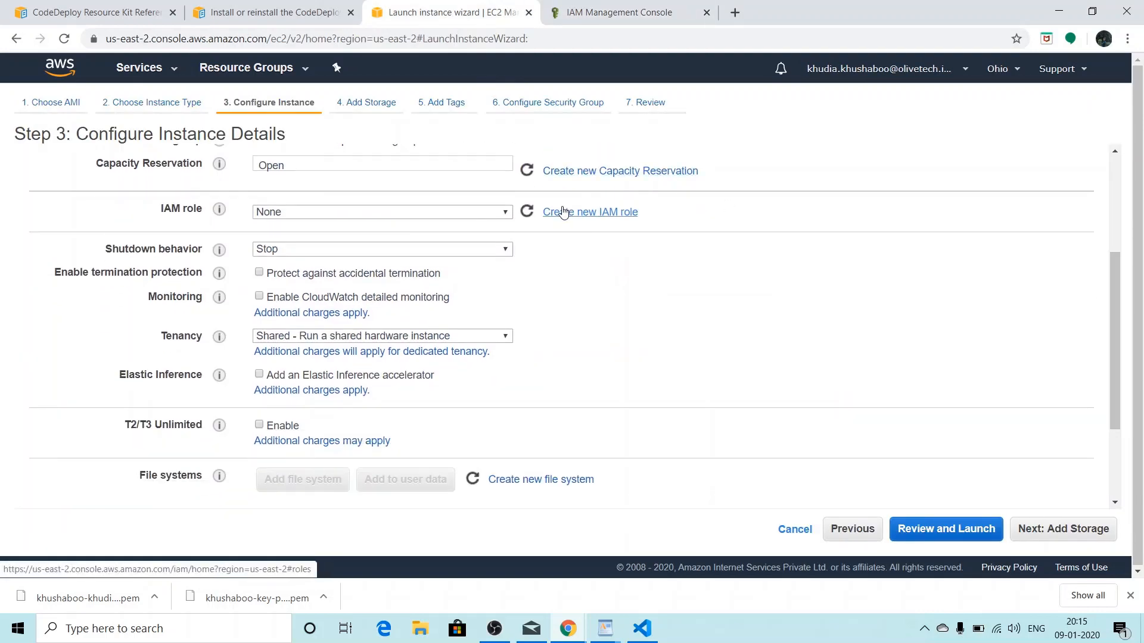
pyautogui.click(526, 212)
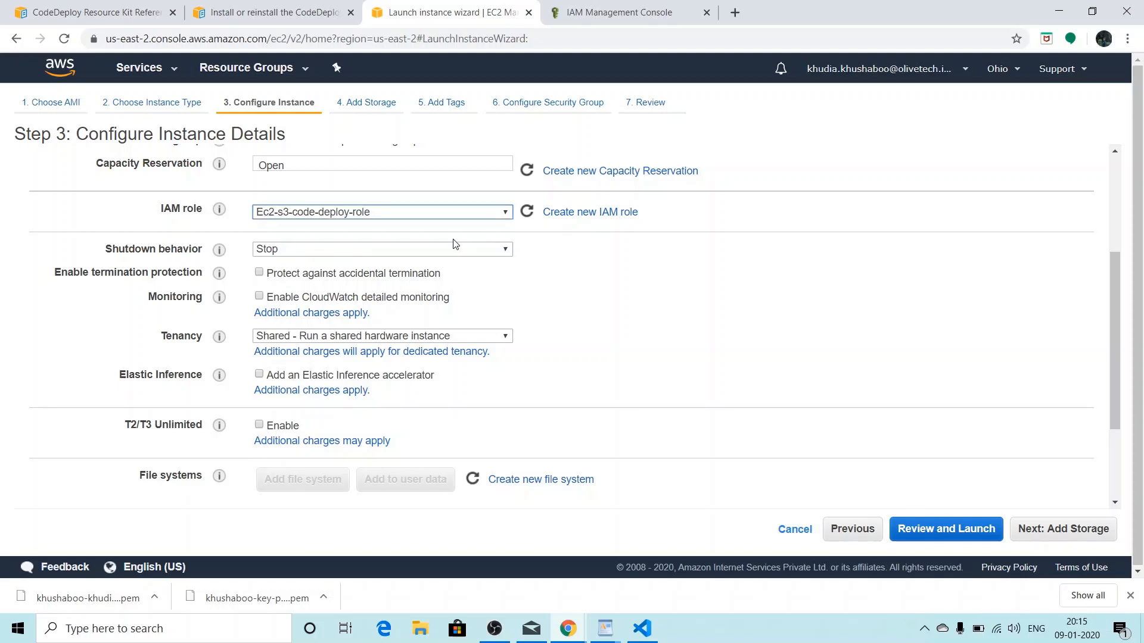
pyautogui.moveTo(1111, 280)
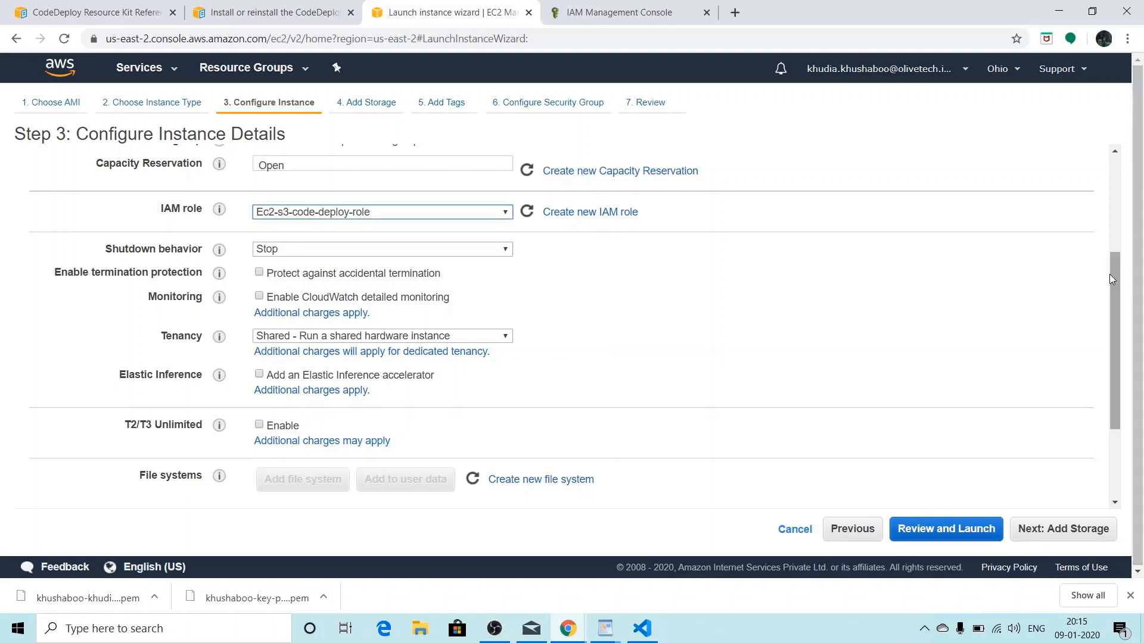
pyautogui.scroll(-3)
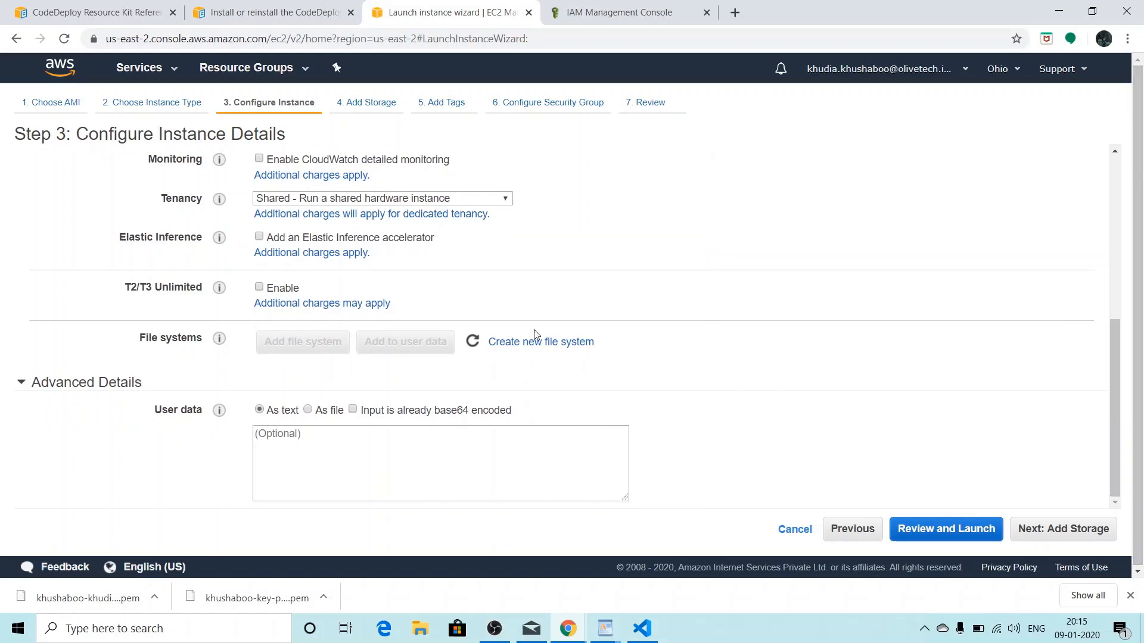
pyautogui.moveTo(114, 403)
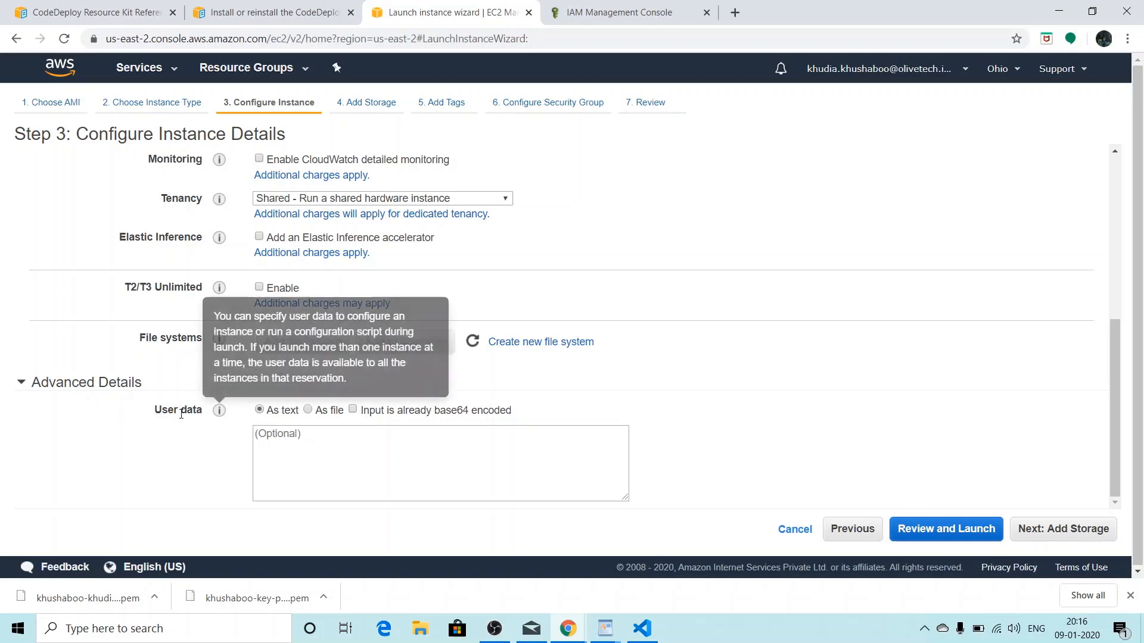
pyautogui.moveTo(305, 438)
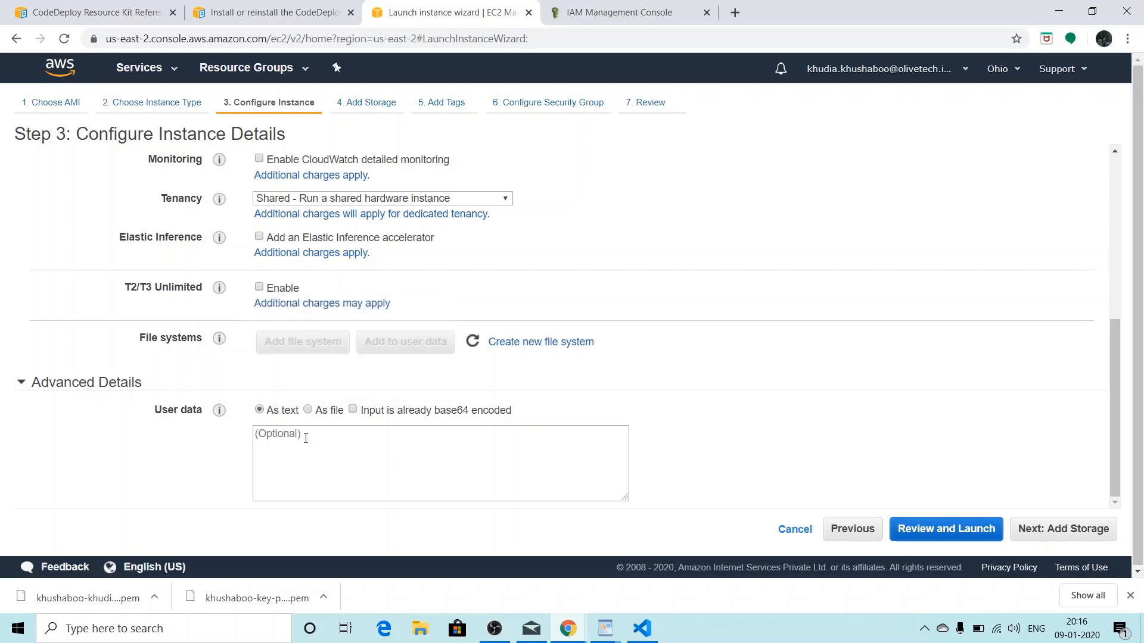
# Attach InstallCodeDeployAgent.sh as the user data file and proceed to Review and Launch.
pyautogui.write('ihhjhj')
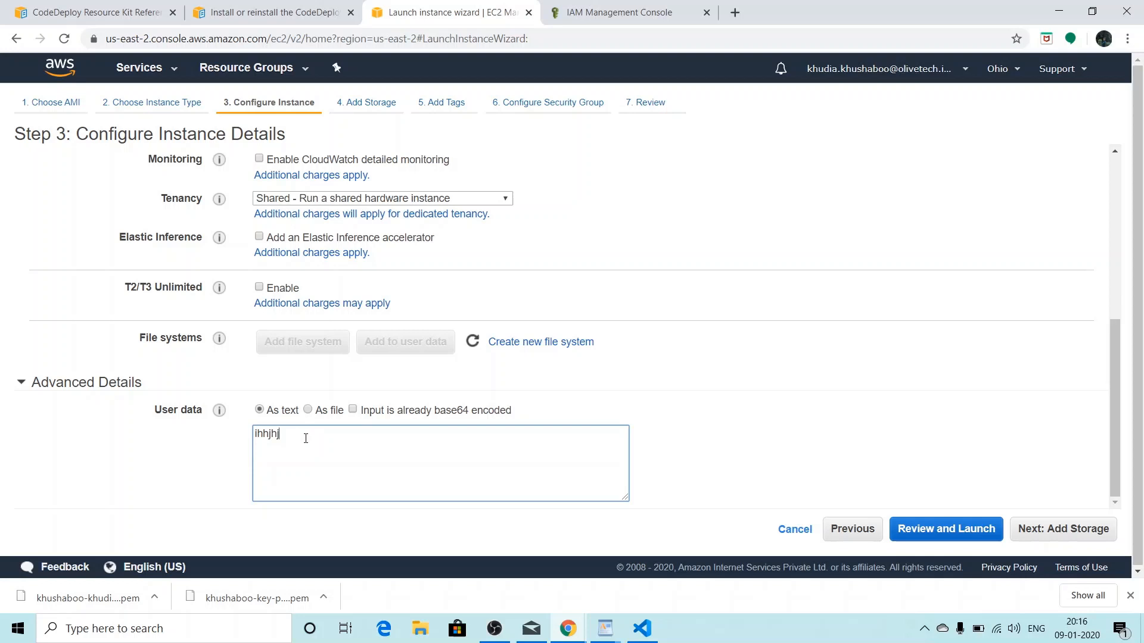
pyautogui.press('Backspace')
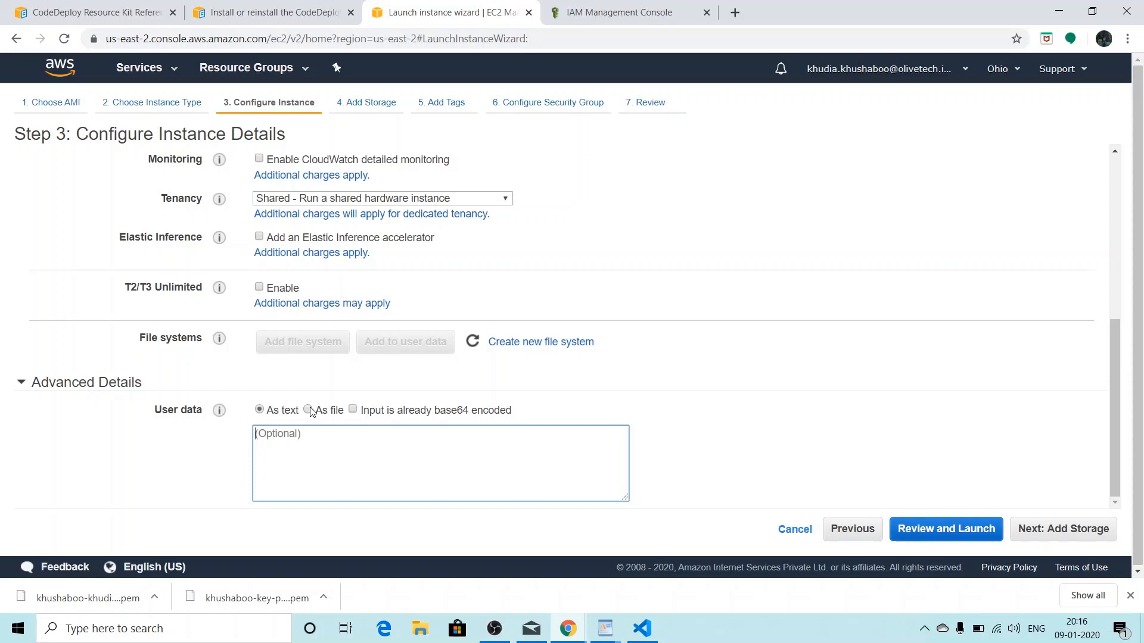
pyautogui.click(308, 410)
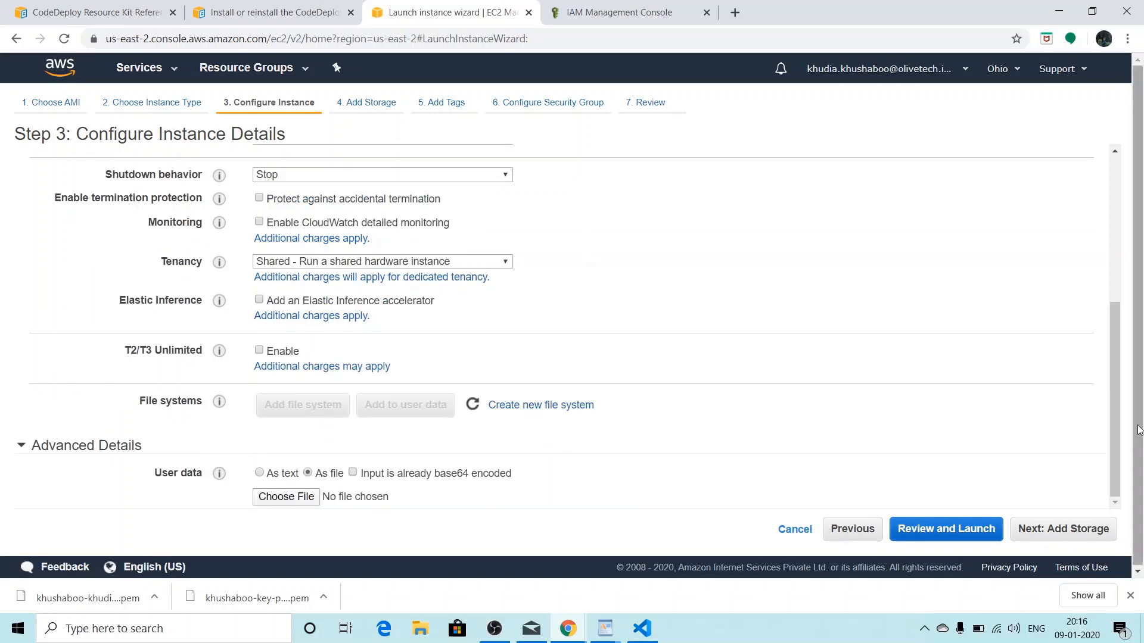
pyautogui.moveTo(344, 516)
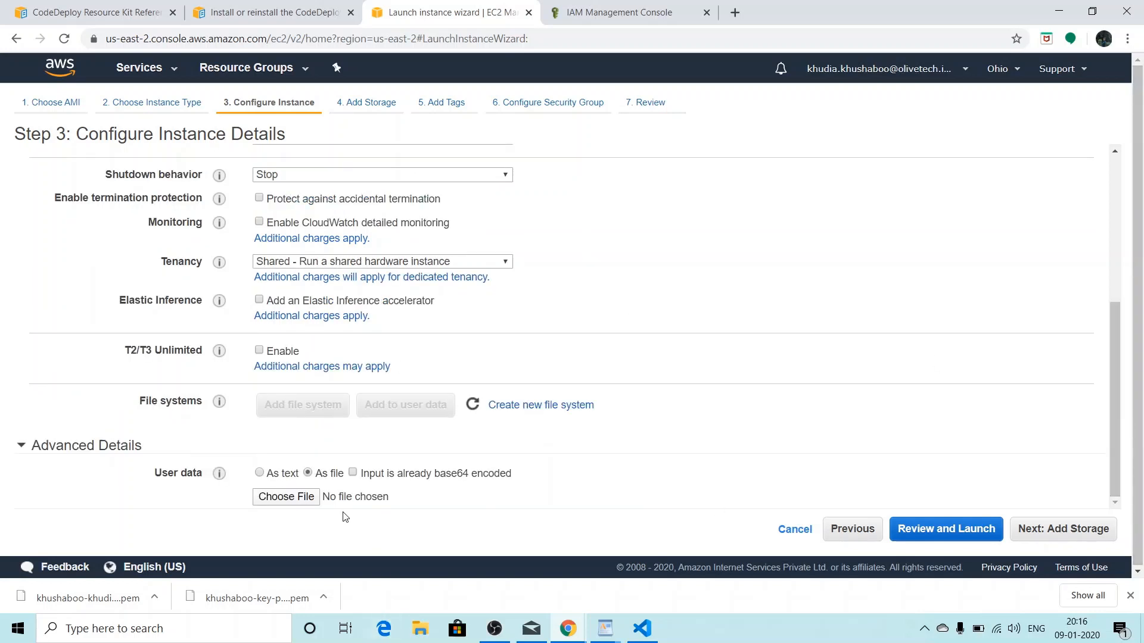
pyautogui.click(286, 497)
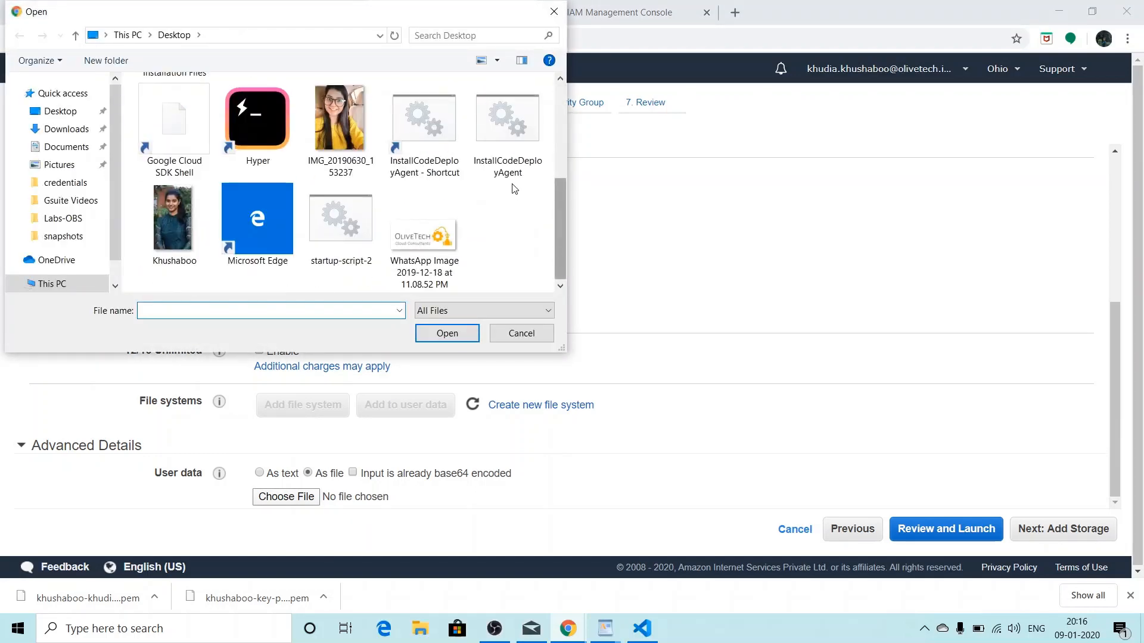
pyautogui.click(507, 117)
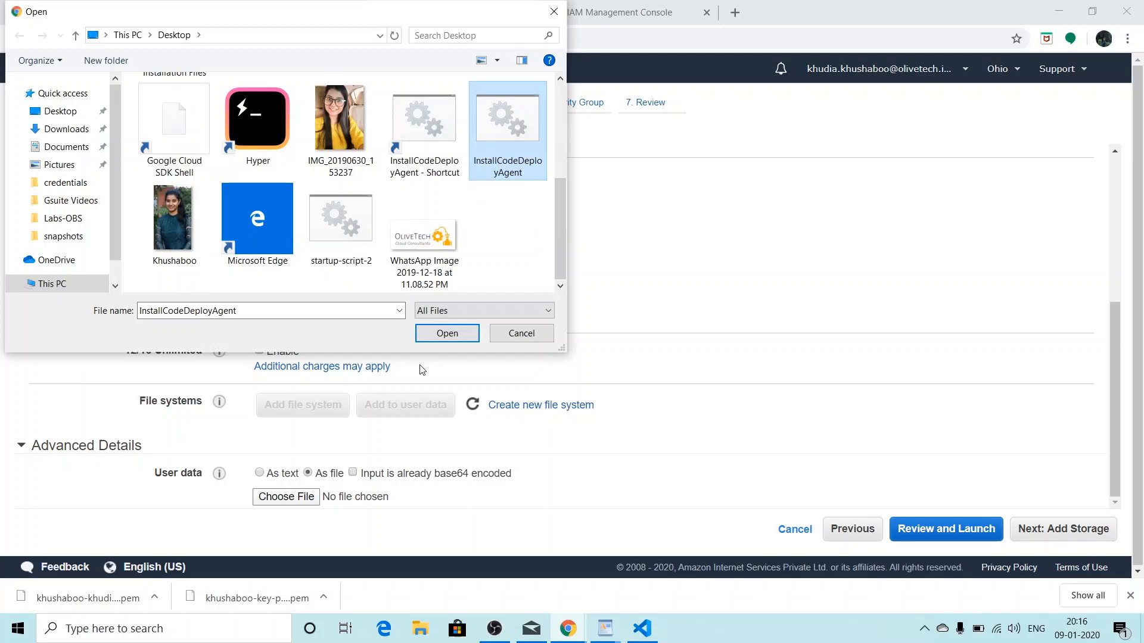
pyautogui.click(446, 334)
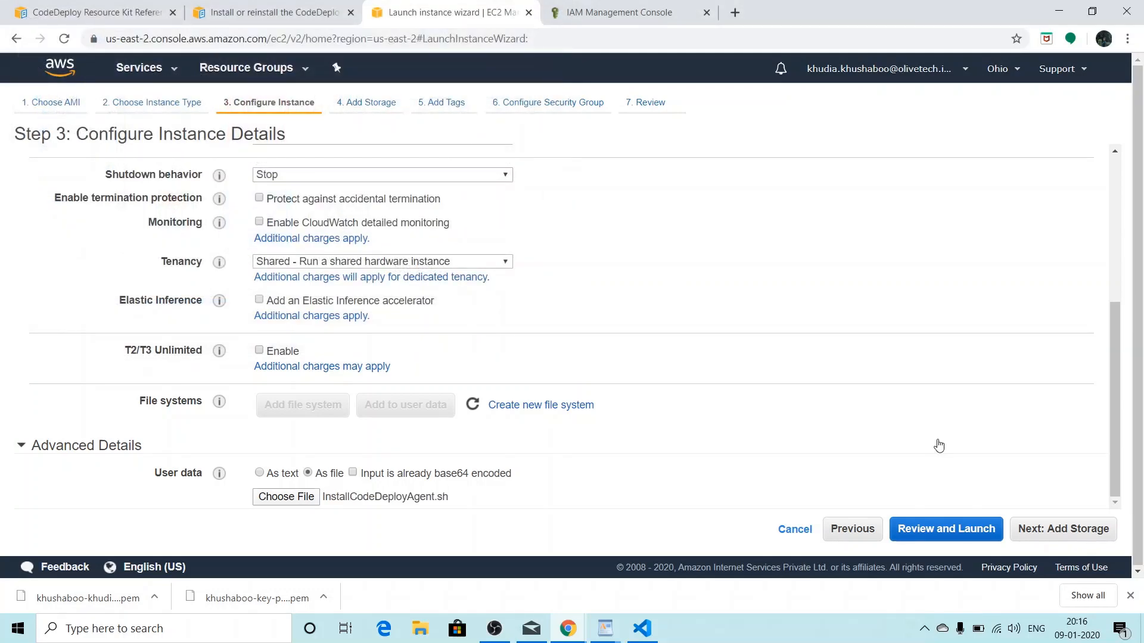
pyautogui.click(945, 529)
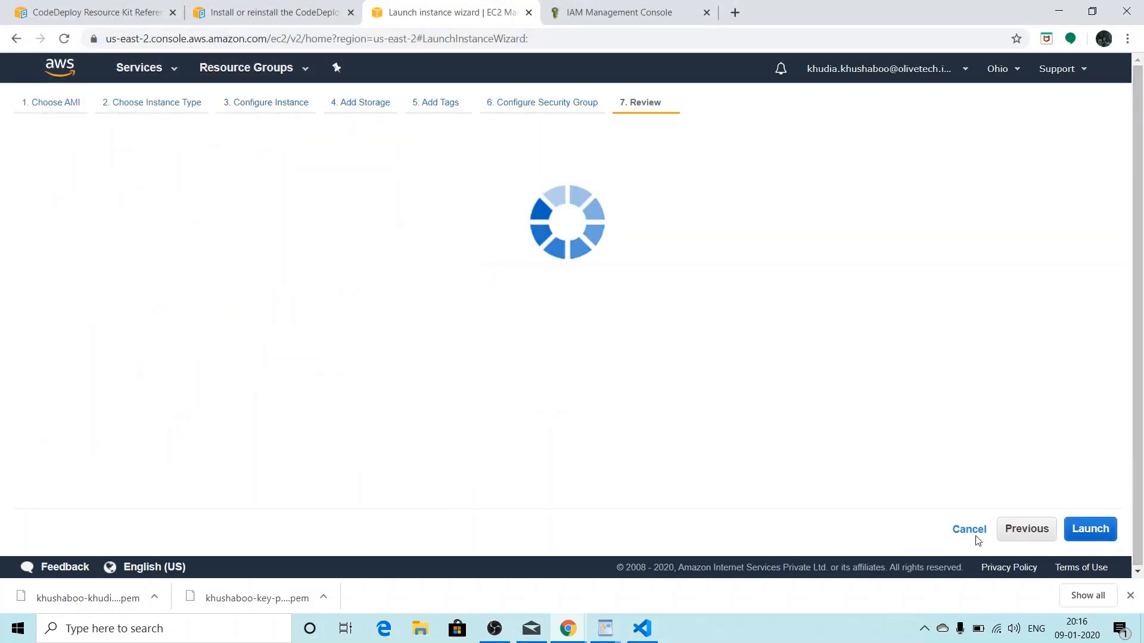
# Launch the instance with the existing AWS-KeyPair-kkhudia key pair after acknowledging key access.
pyautogui.click(1089, 529)
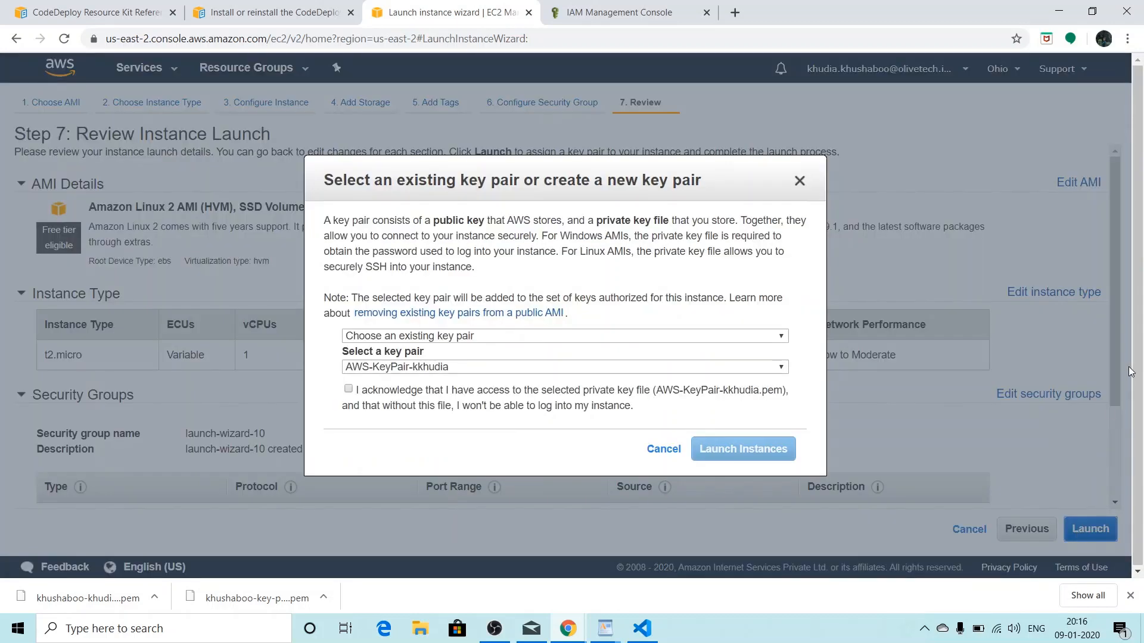
pyautogui.moveTo(812, 315)
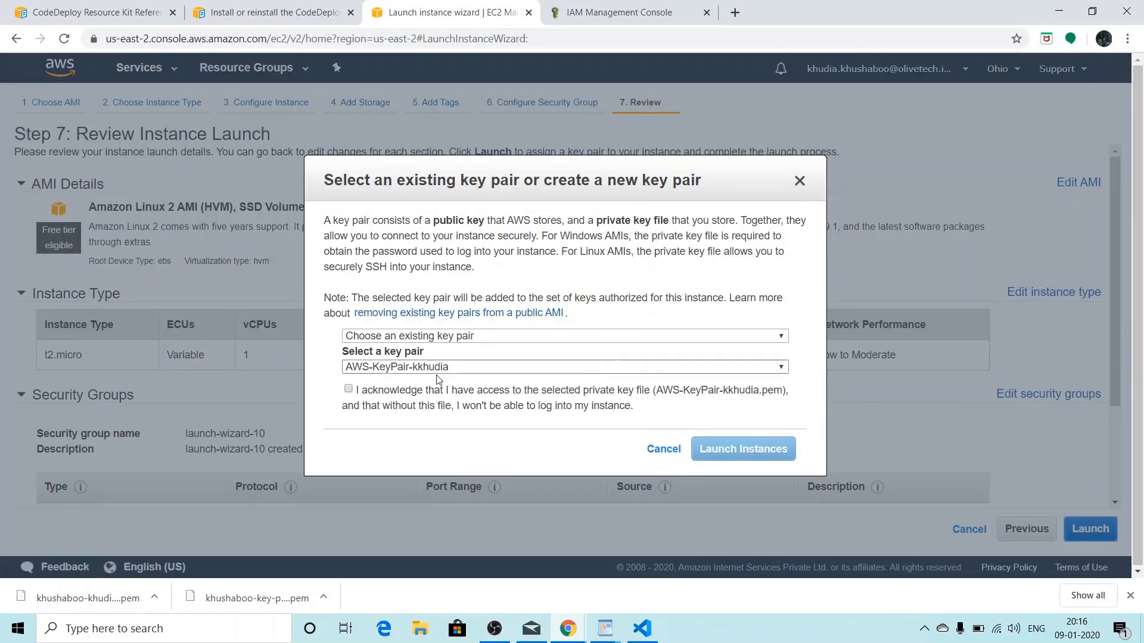
pyautogui.moveTo(478, 344)
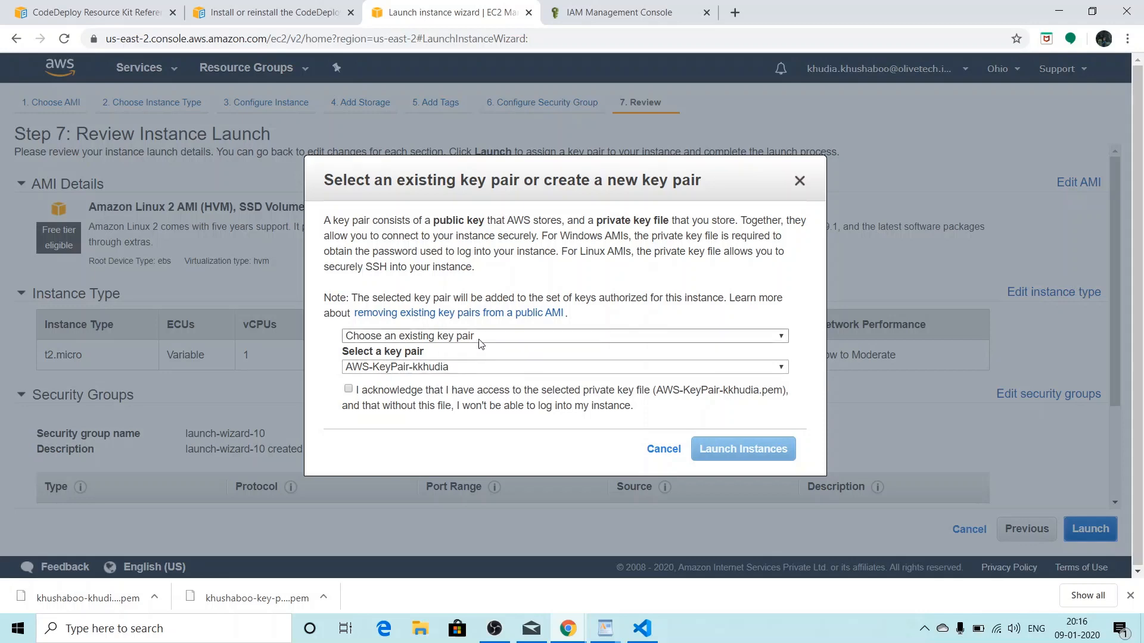
pyautogui.click(565, 335)
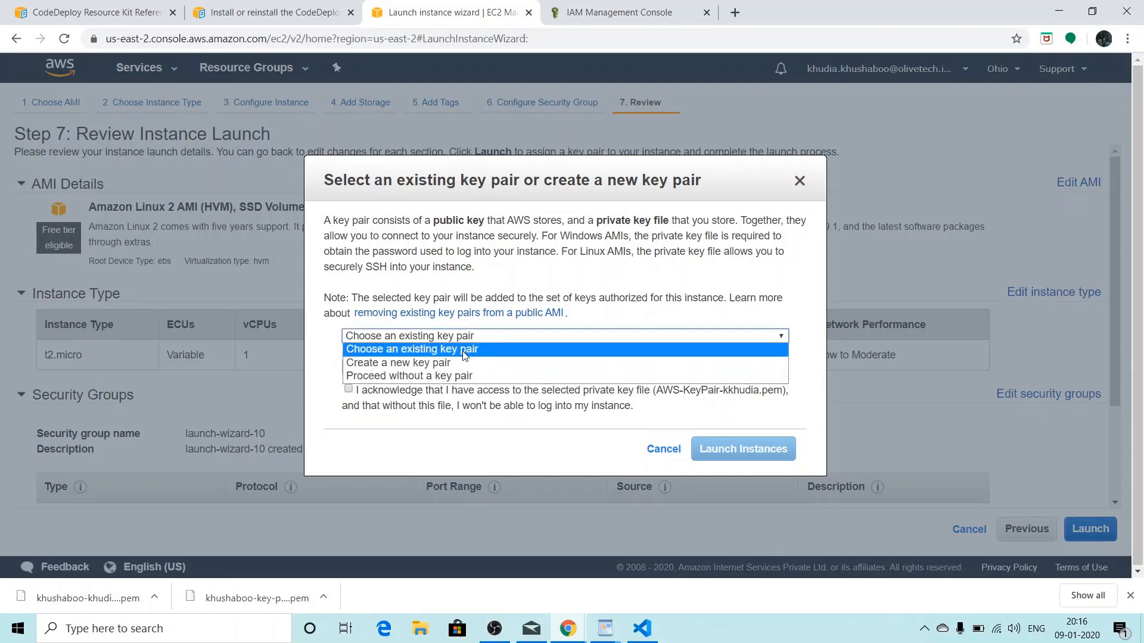
pyautogui.click(411, 348)
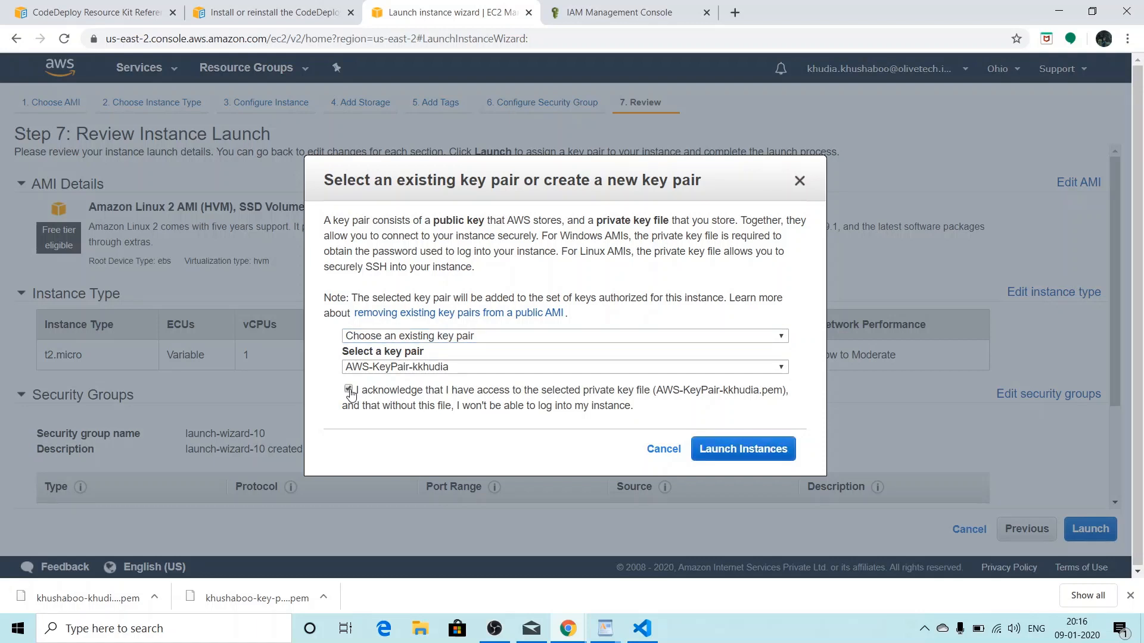
pyautogui.click(348, 389)
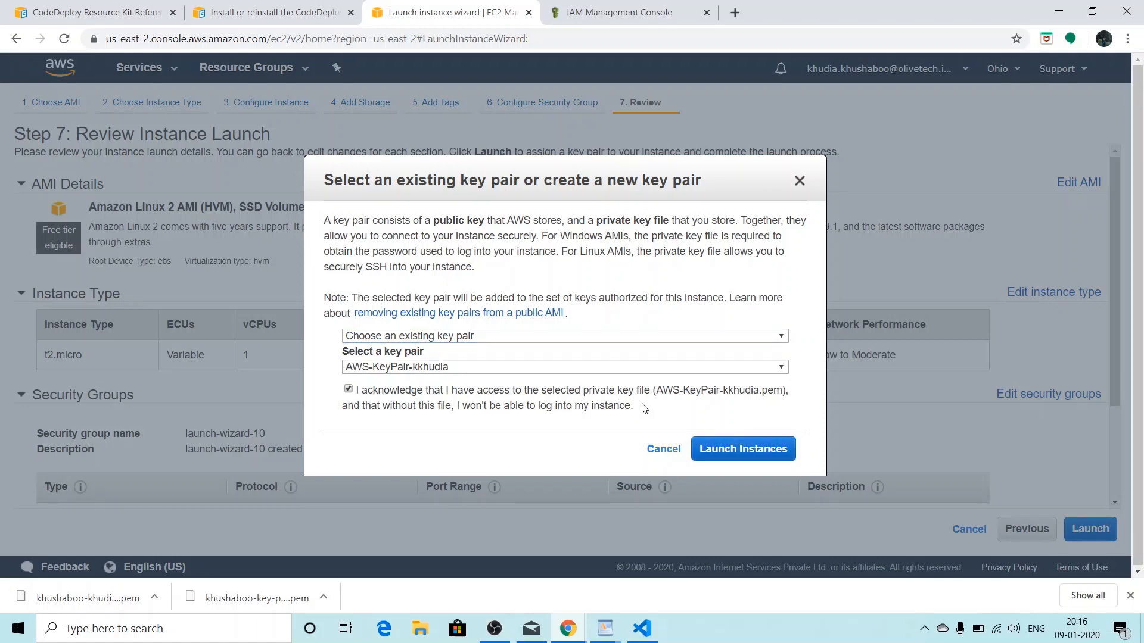
pyautogui.moveTo(654, 420)
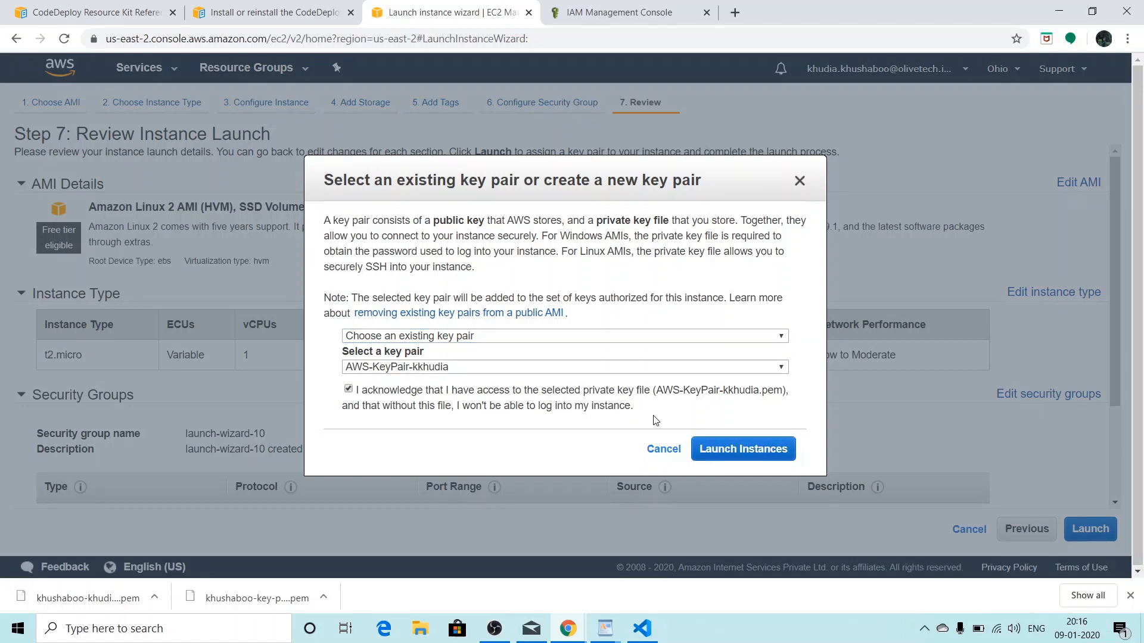
pyautogui.click(742, 449)
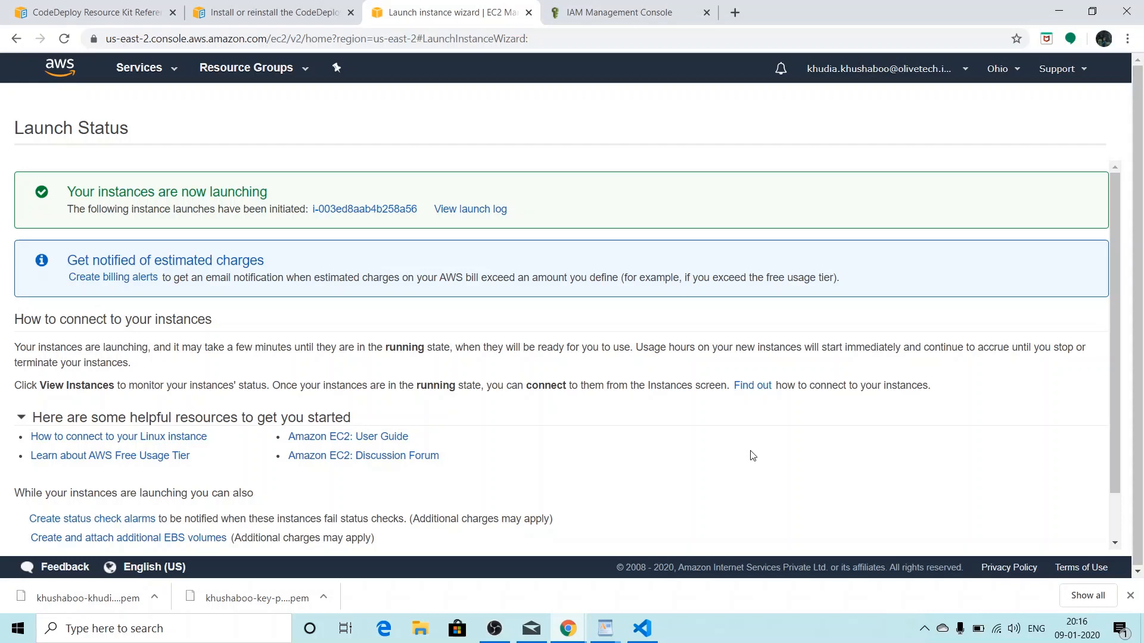
# View the pending instance i-003ed8aab4b258a56, then bring up the install script in Visual Studio Code.
pyautogui.click(364, 208)
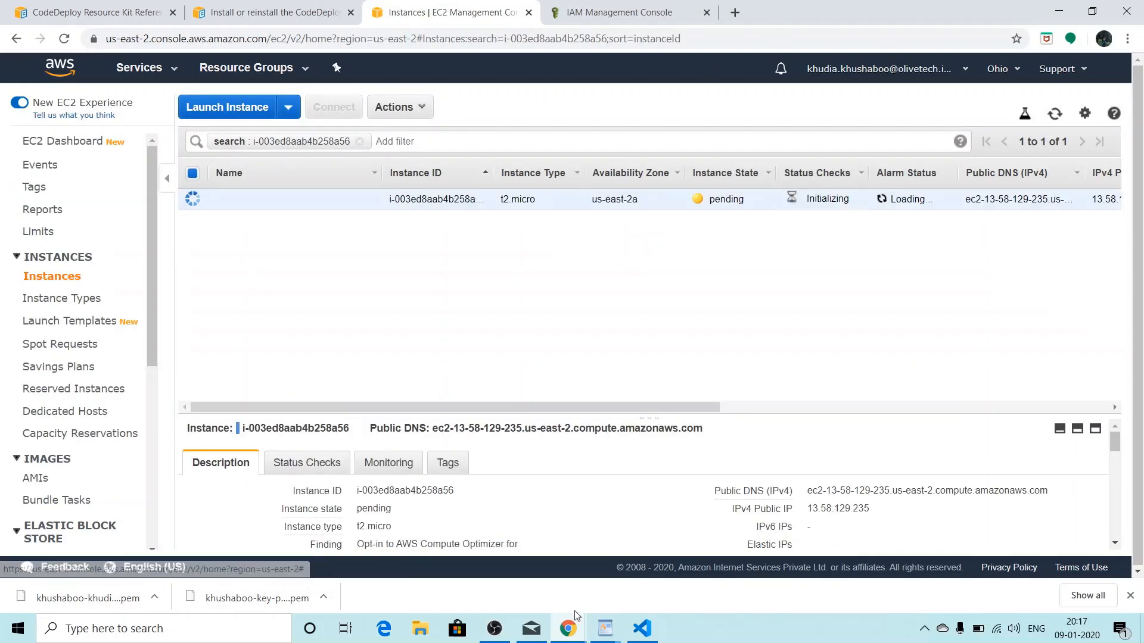
pyautogui.click(641, 628)
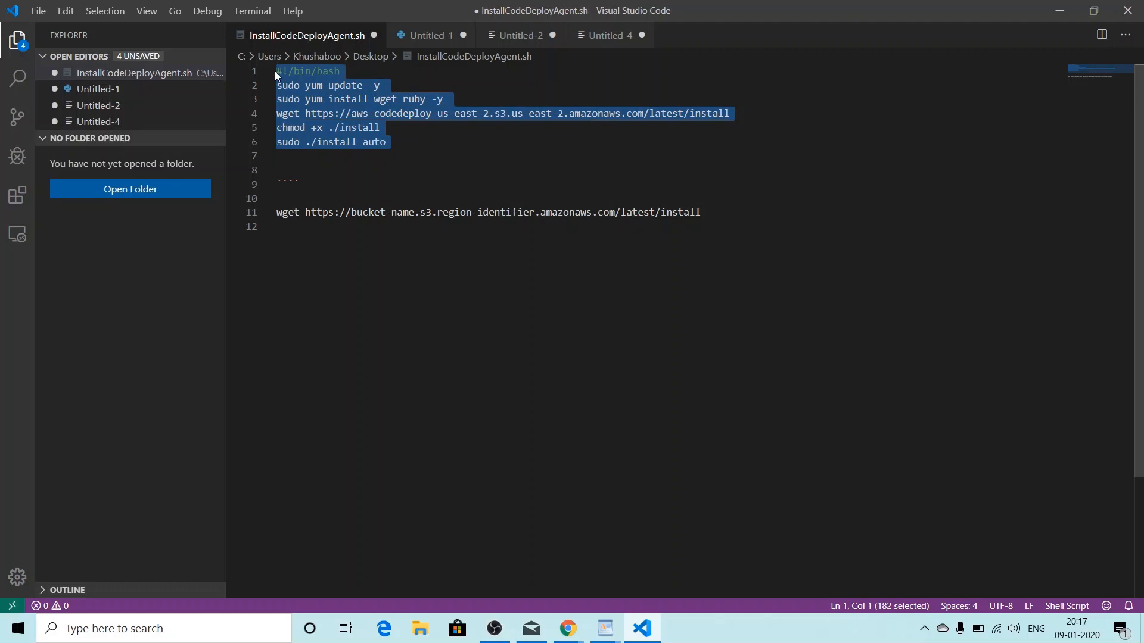
pyautogui.click(299, 184)
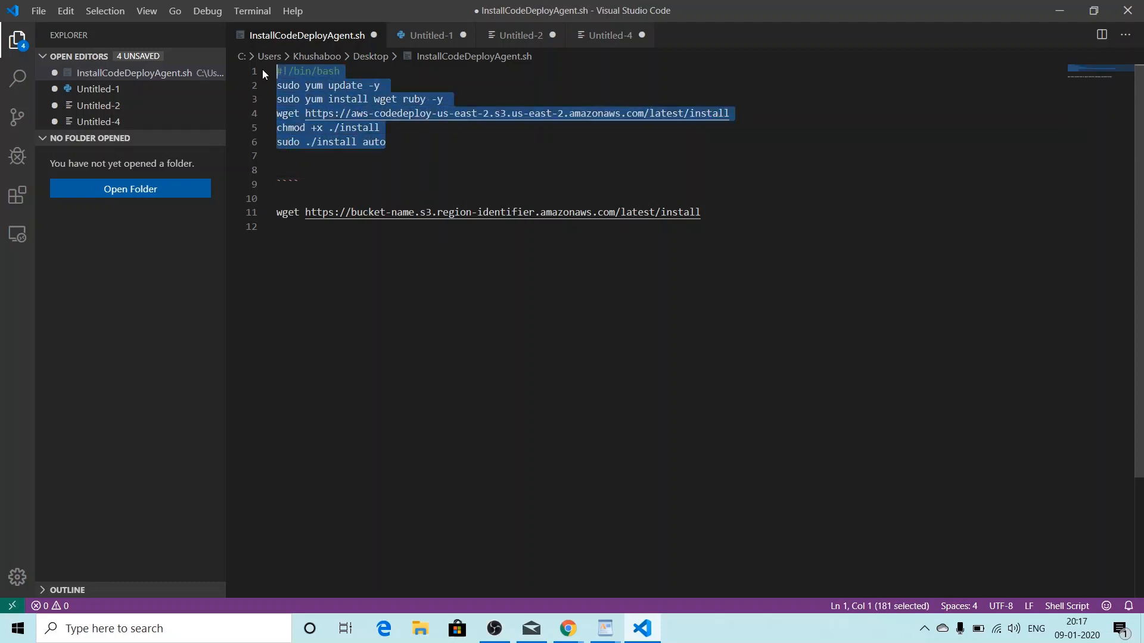
pyautogui.moveTo(472, 179)
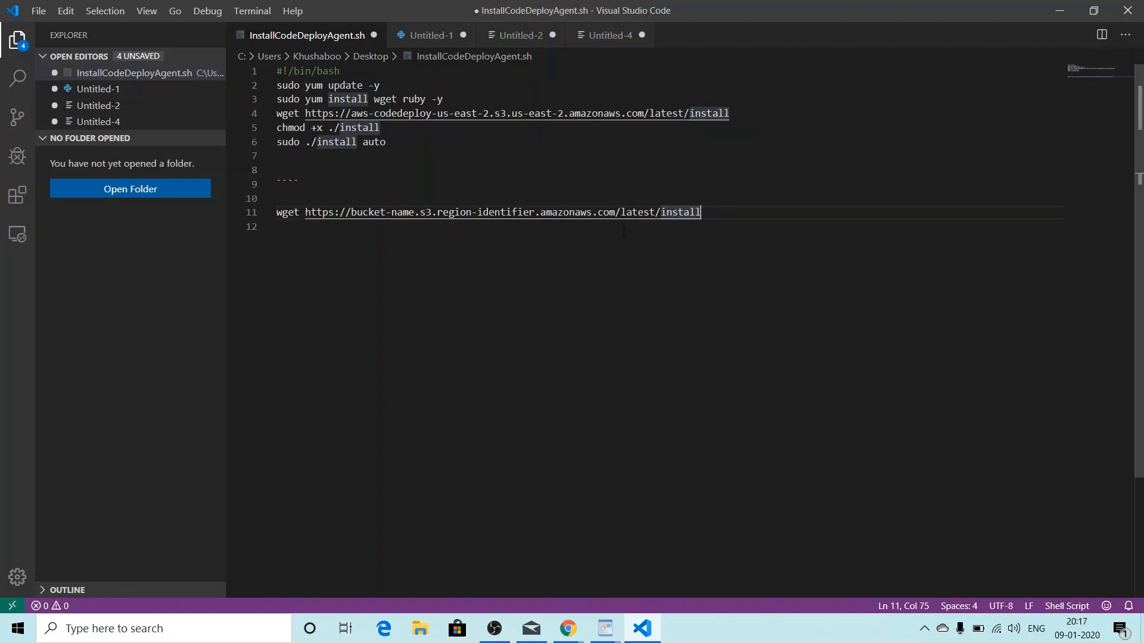
pyautogui.moveTo(485, 241)
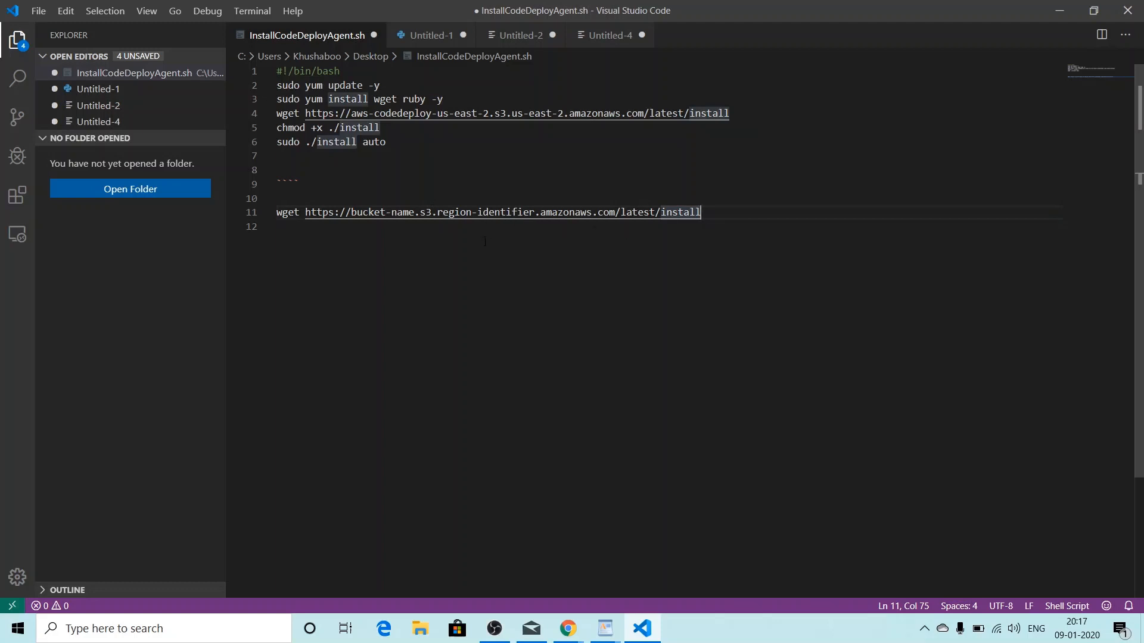
pyautogui.moveTo(360, 238)
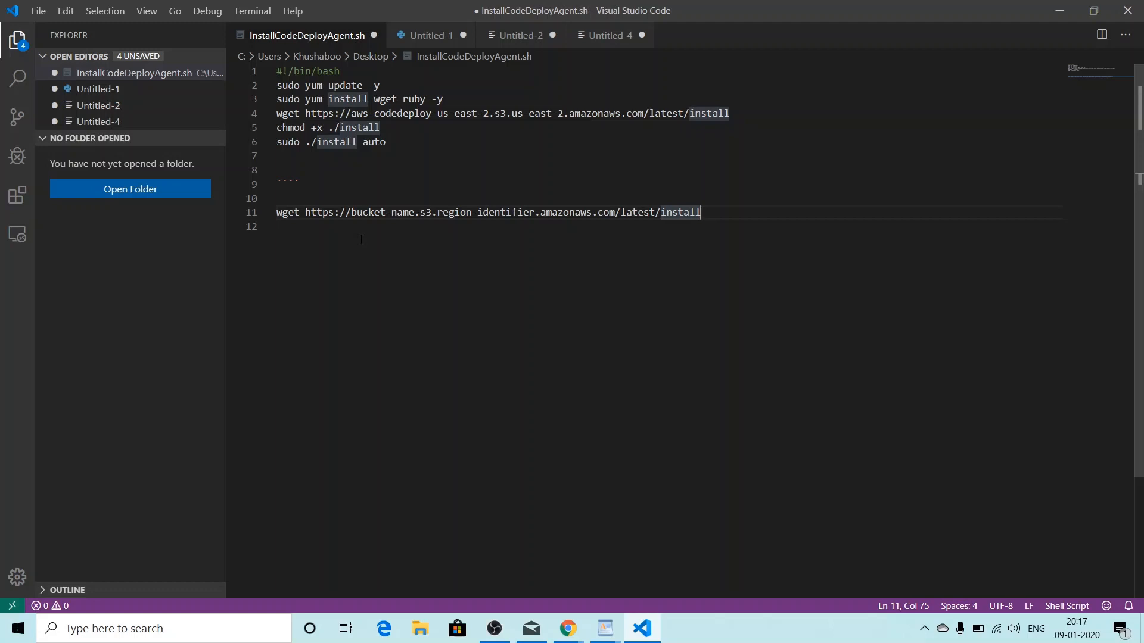
pyautogui.moveTo(500, 212)
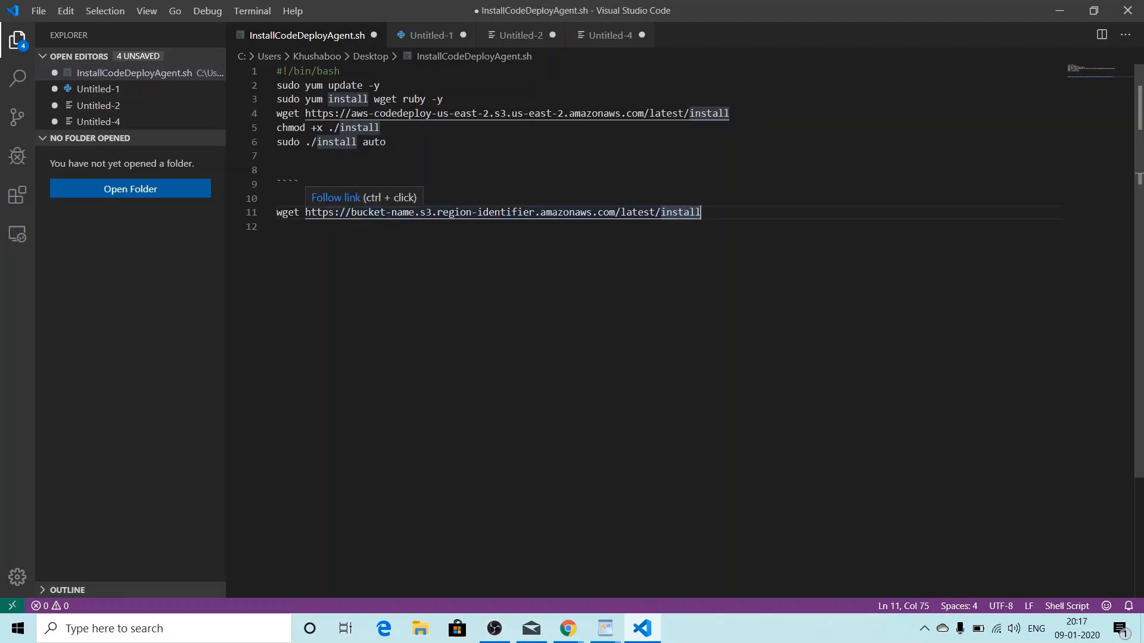
pyautogui.doubleClick(381, 211)
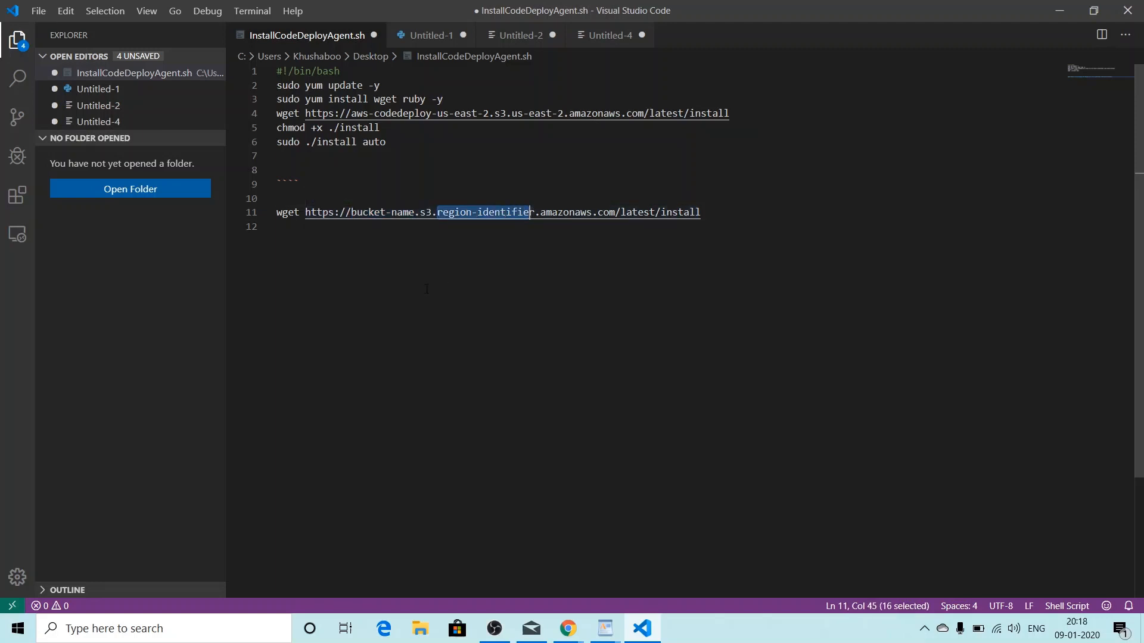
pyautogui.click(540, 227)
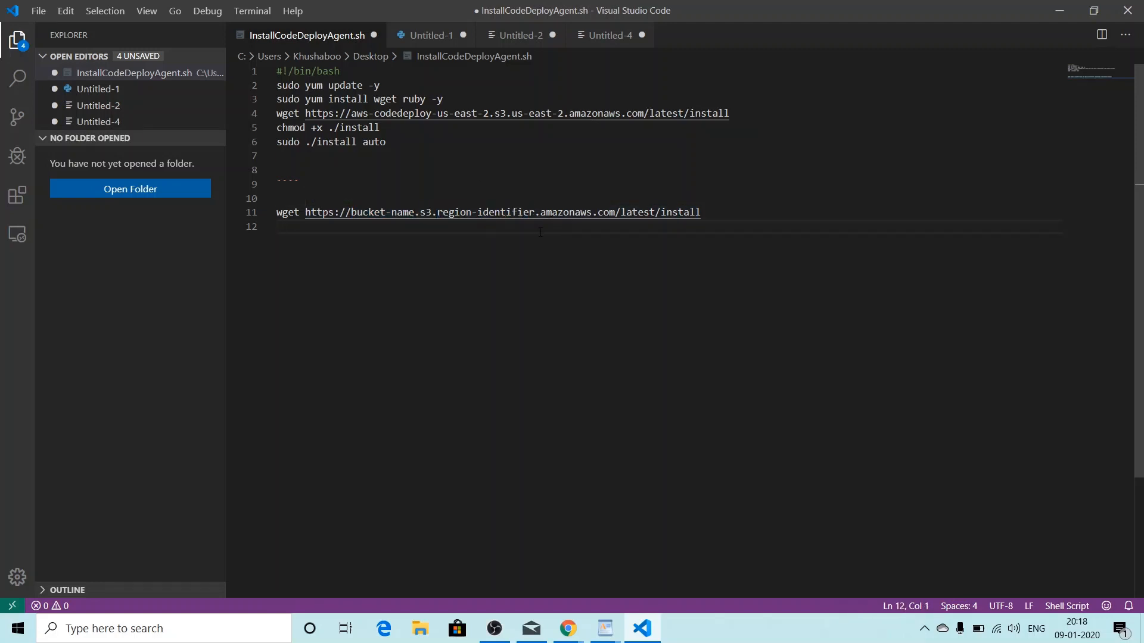
pyautogui.moveTo(567, 627)
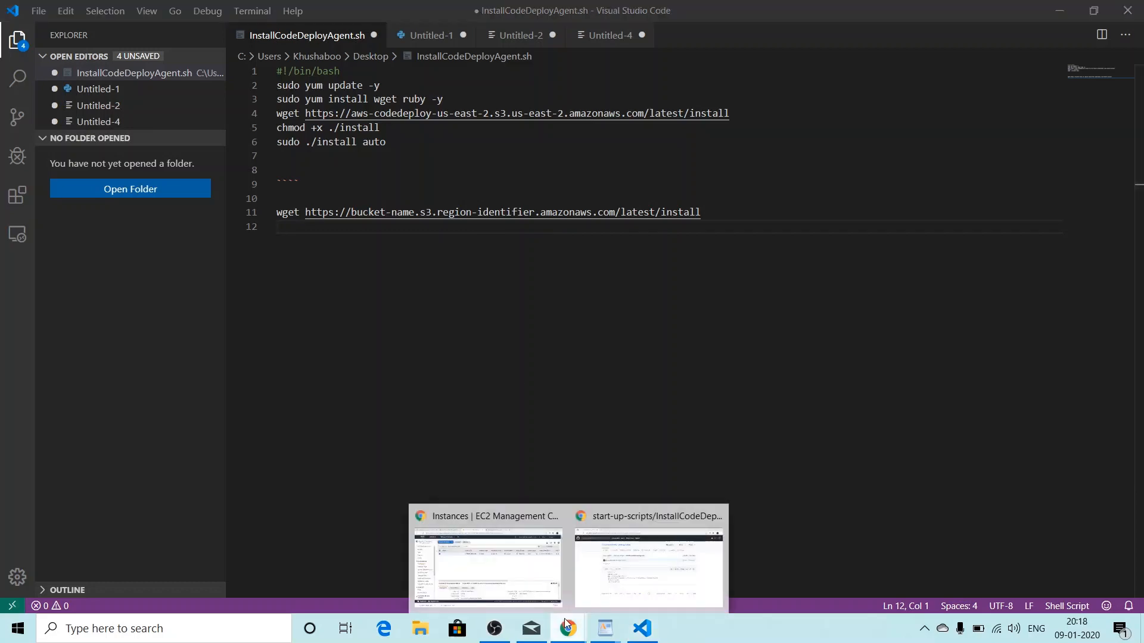
# Bring the CodeDeploy resource kit bucket-name and region-identifier table into view in the docs.
pyautogui.click(647, 569)
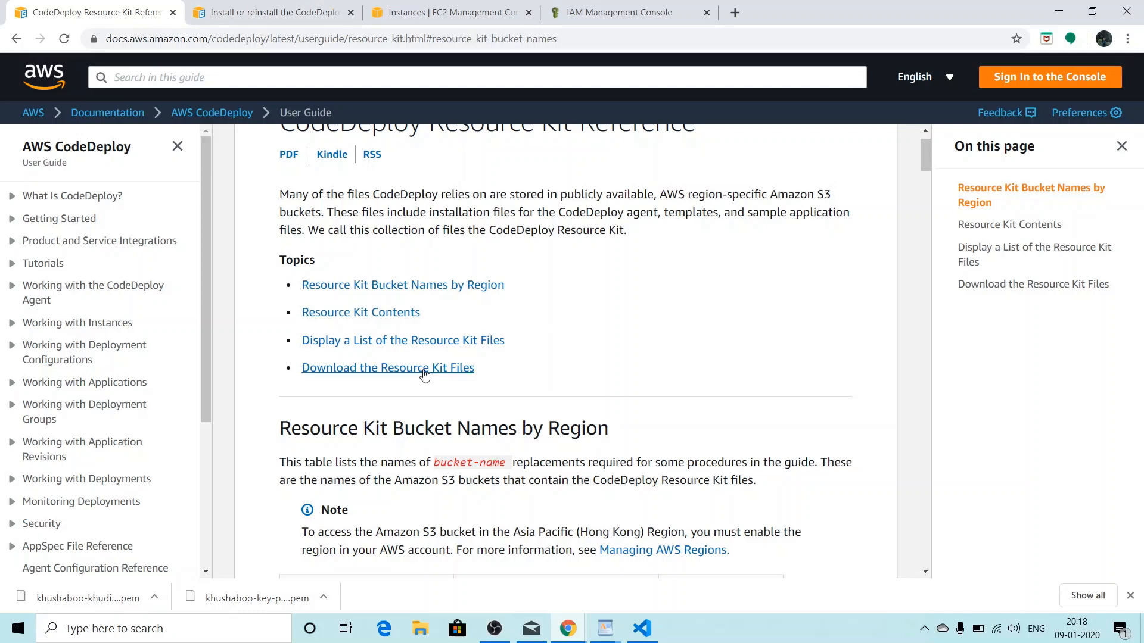
pyautogui.moveTo(925, 153)
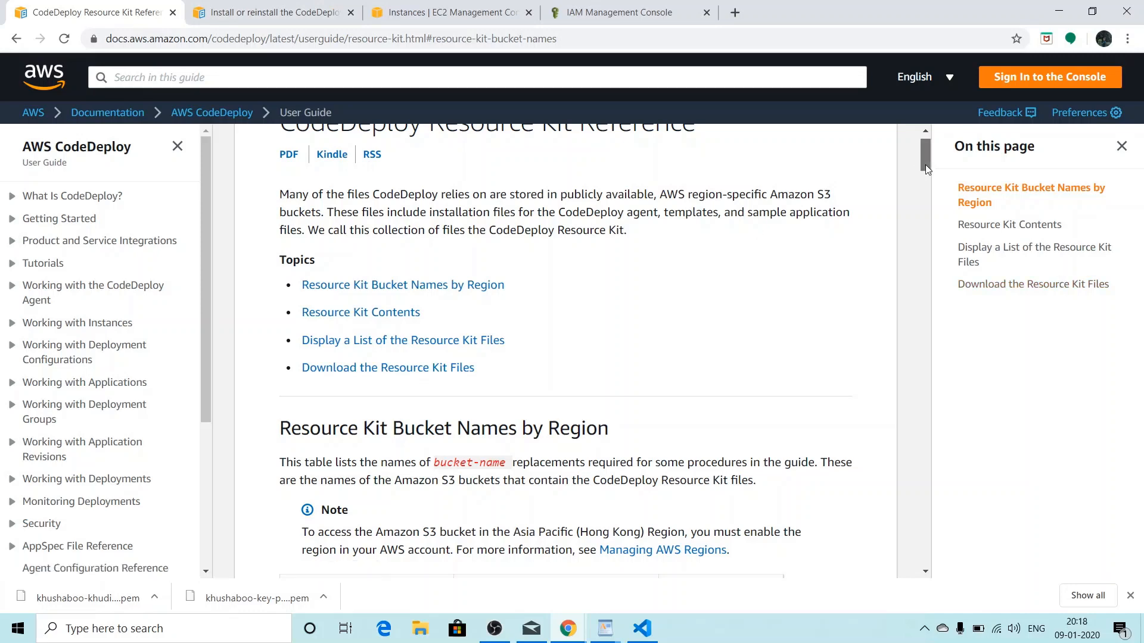
pyautogui.scroll(-3)
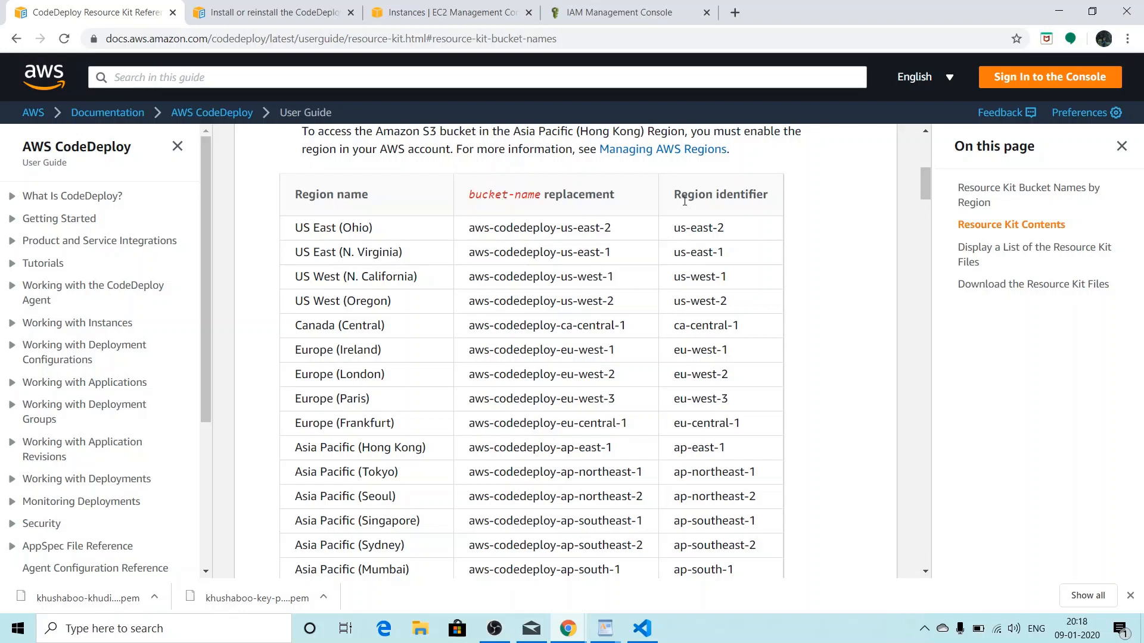
pyautogui.moveTo(848, 240)
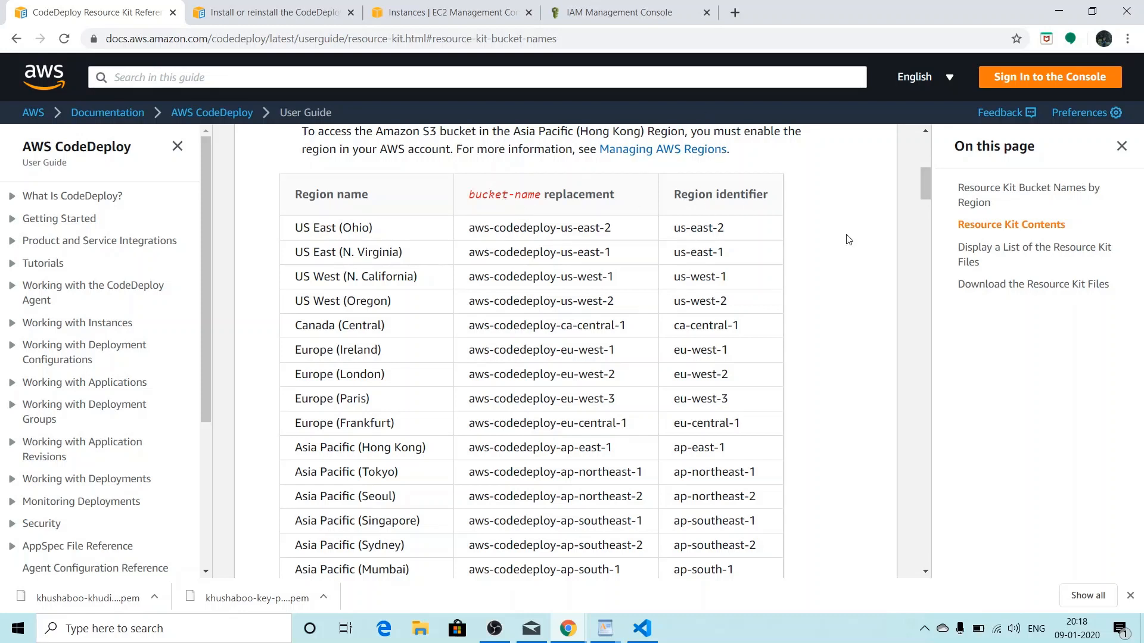
pyautogui.moveTo(724, 195)
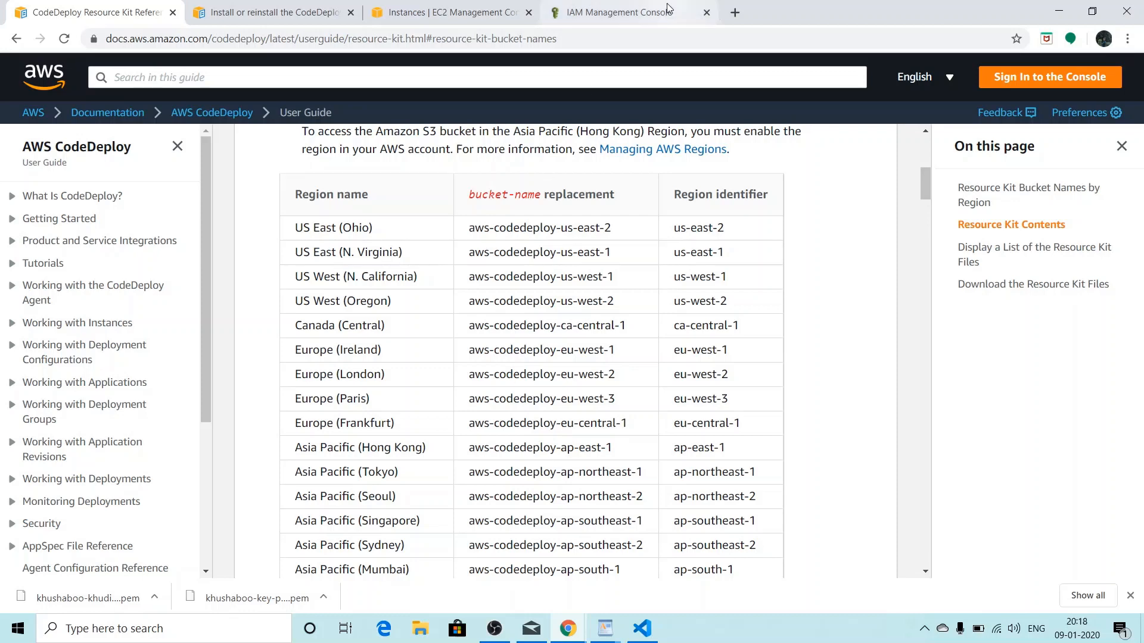
# Choose browser-based EC2 Instance Connect with user ec2-user for instance i-003ed8aab4b258a56.
pyautogui.click(449, 13)
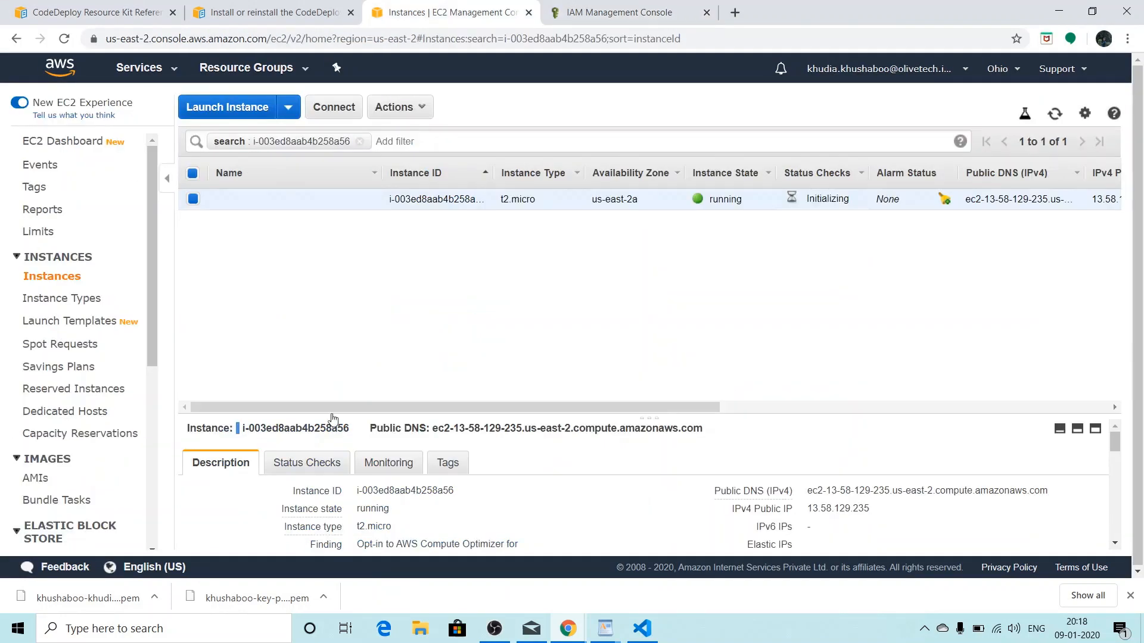
pyautogui.moveTo(452, 236)
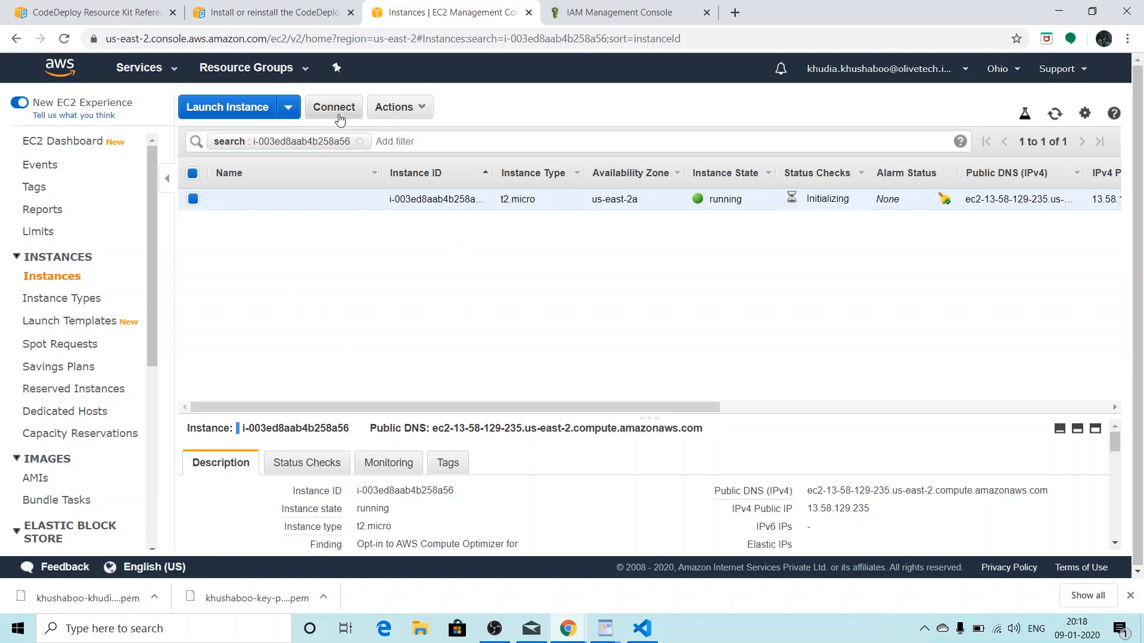
pyautogui.moveTo(666, 287)
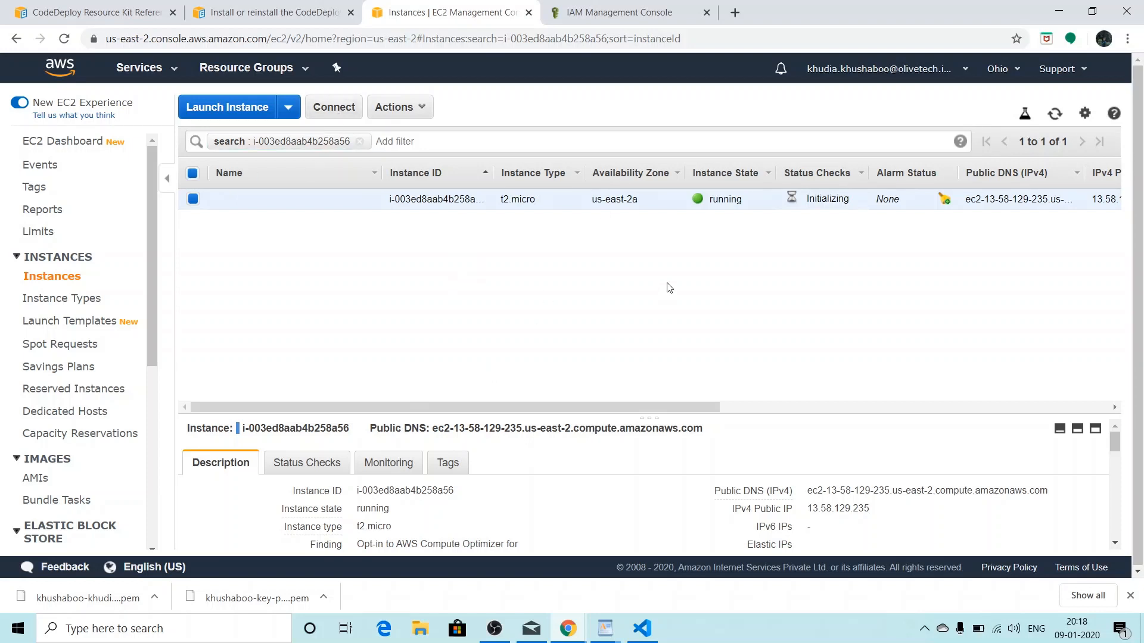
pyautogui.moveTo(658, 291)
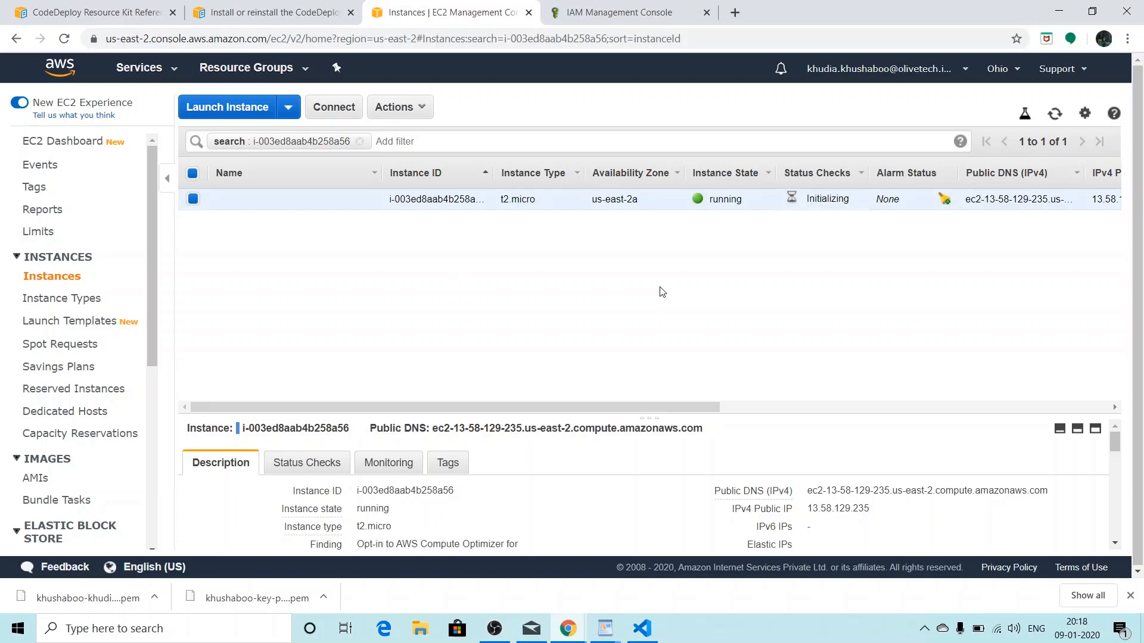
pyautogui.click(334, 107)
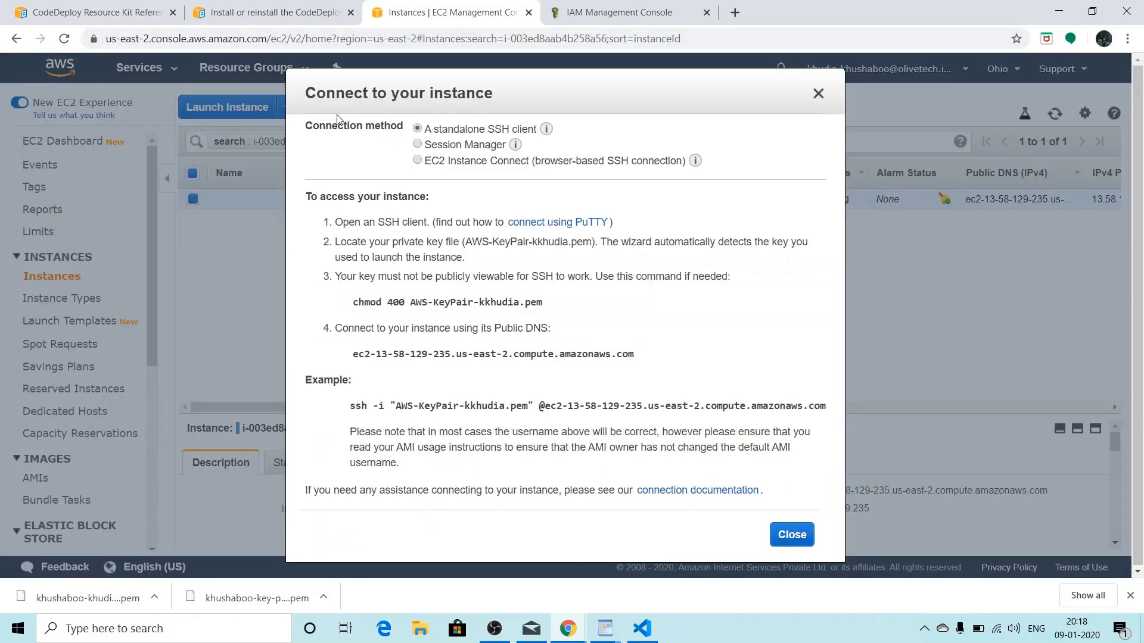
pyautogui.click(418, 160)
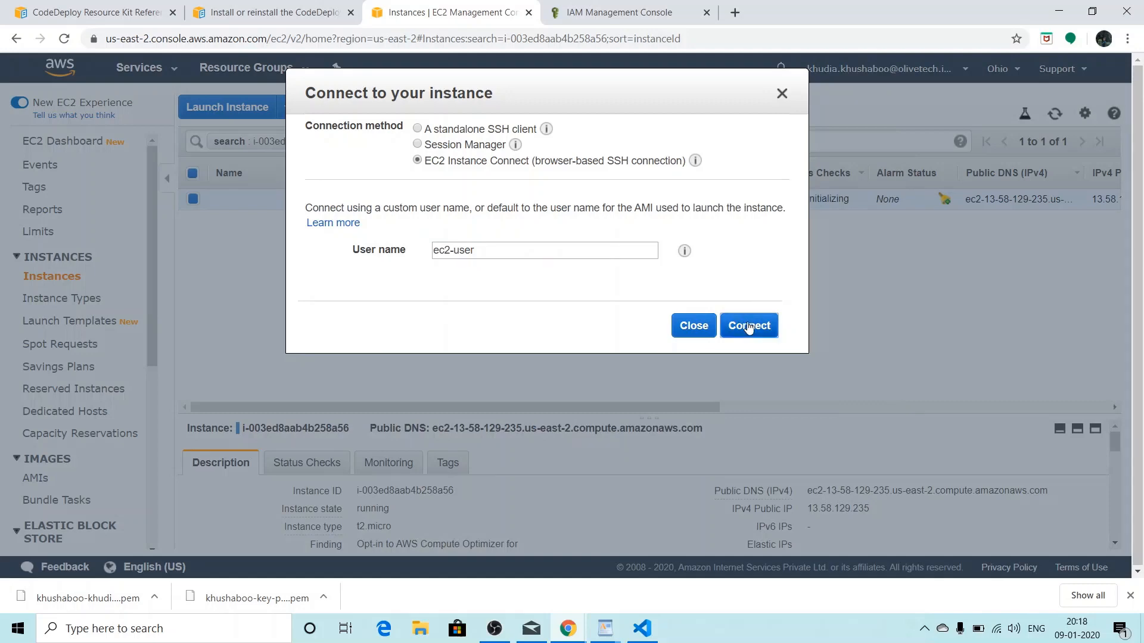
# Start a terminal session on the instance and check the agent status command in the docs.
pyautogui.click(748, 326)
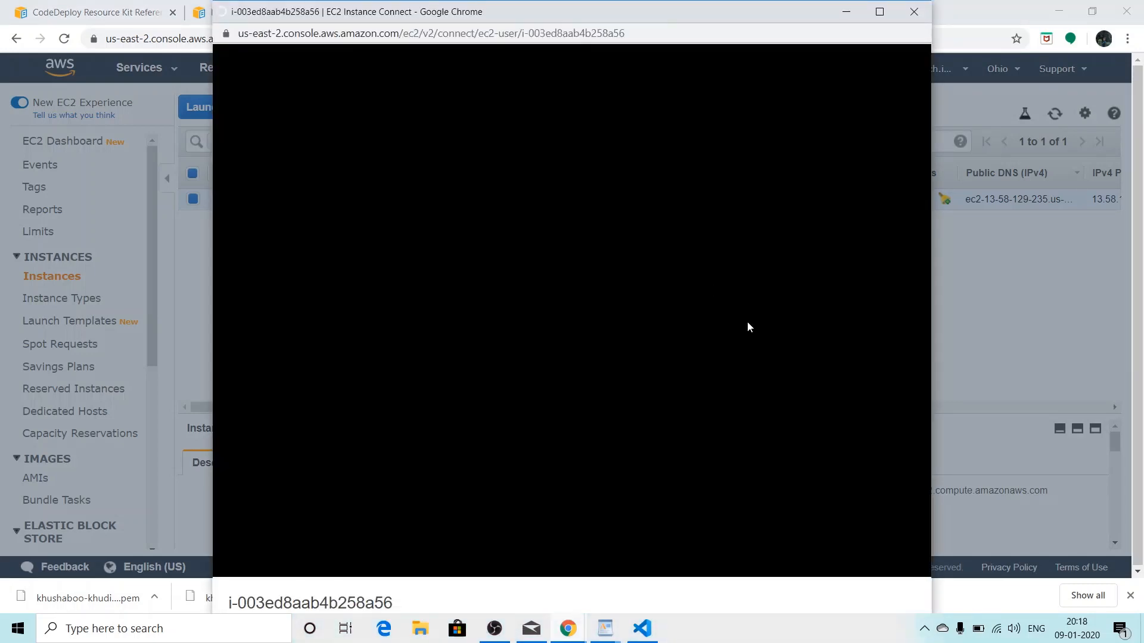
pyautogui.moveTo(188, 276)
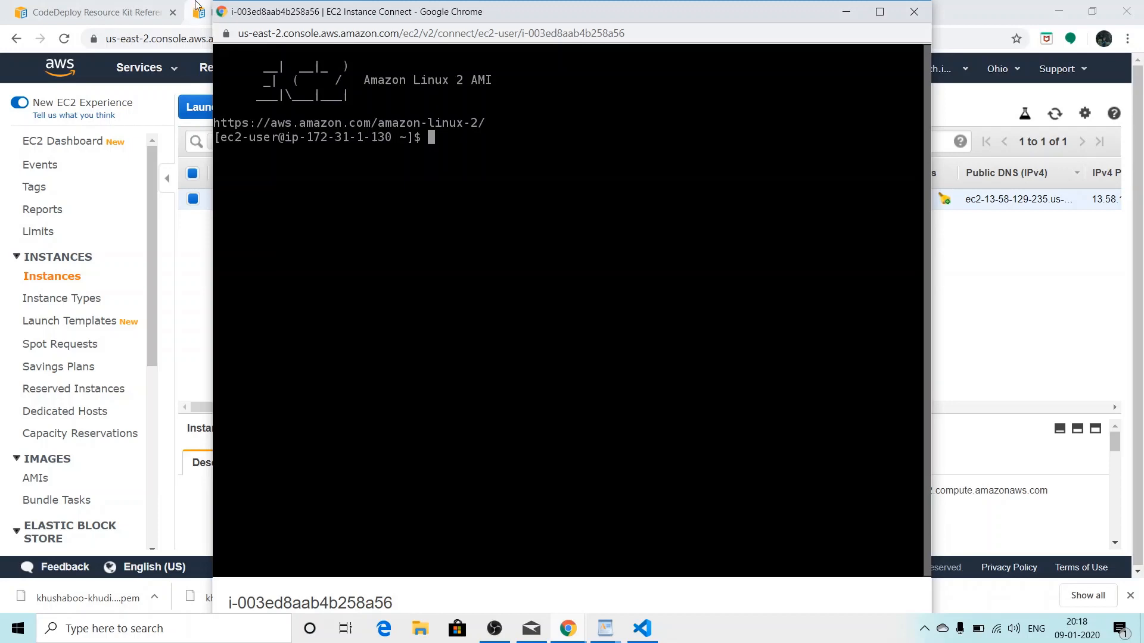
pyautogui.click(270, 13)
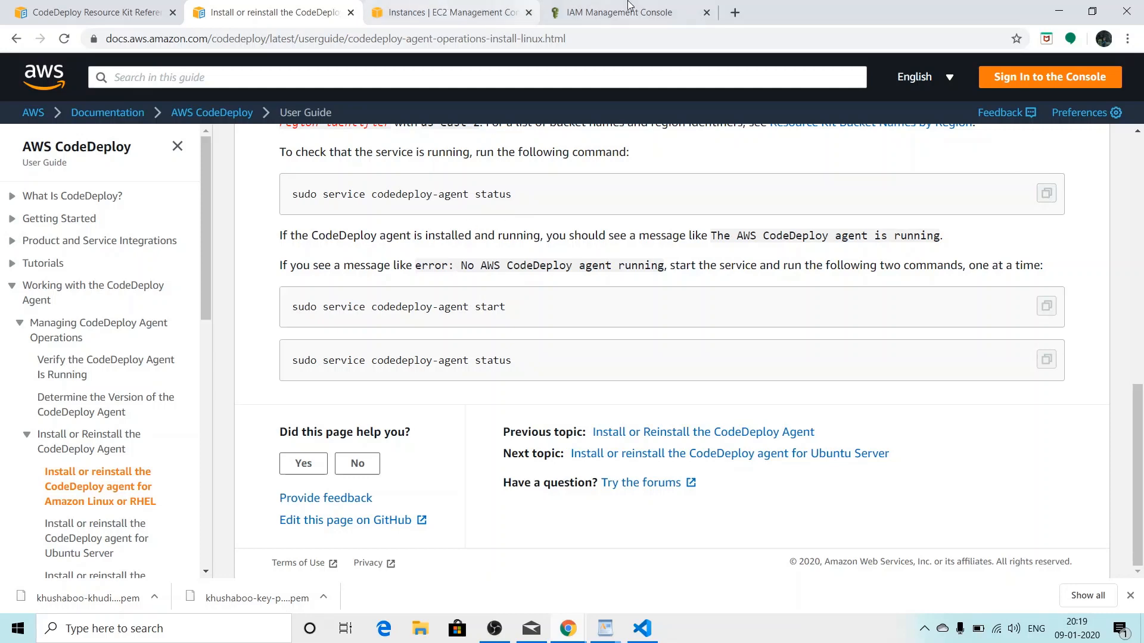
pyautogui.click(629, 12)
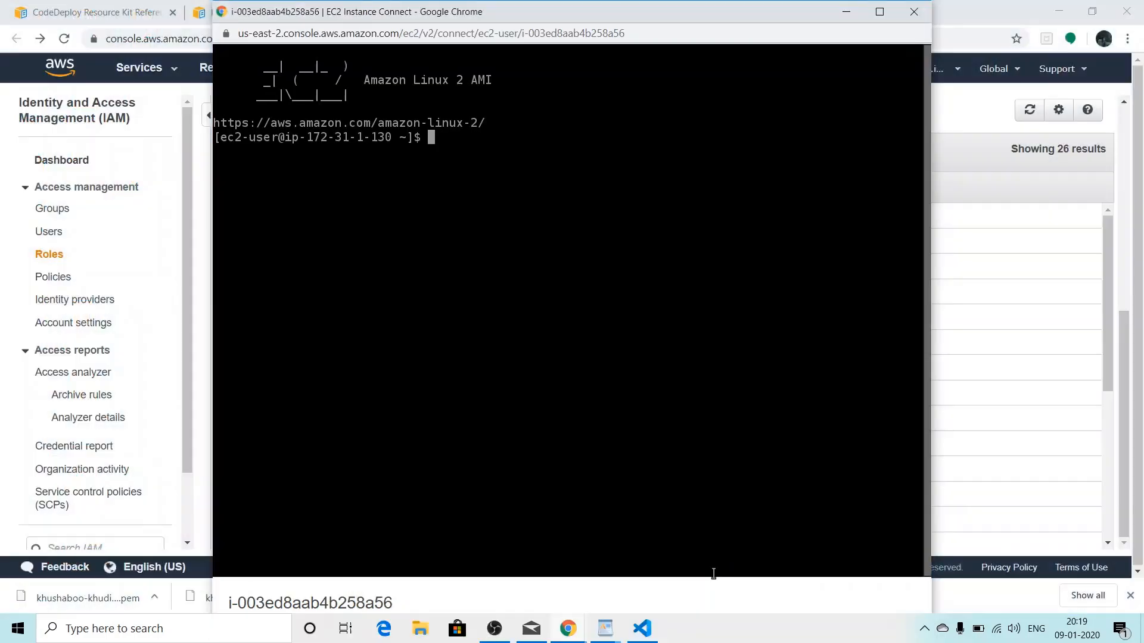
# Run 'sudo service codedeploy-agent status' and highlight that the agent is running as PID 21275.
pyautogui.write('sudo service codedeploy-agent status')
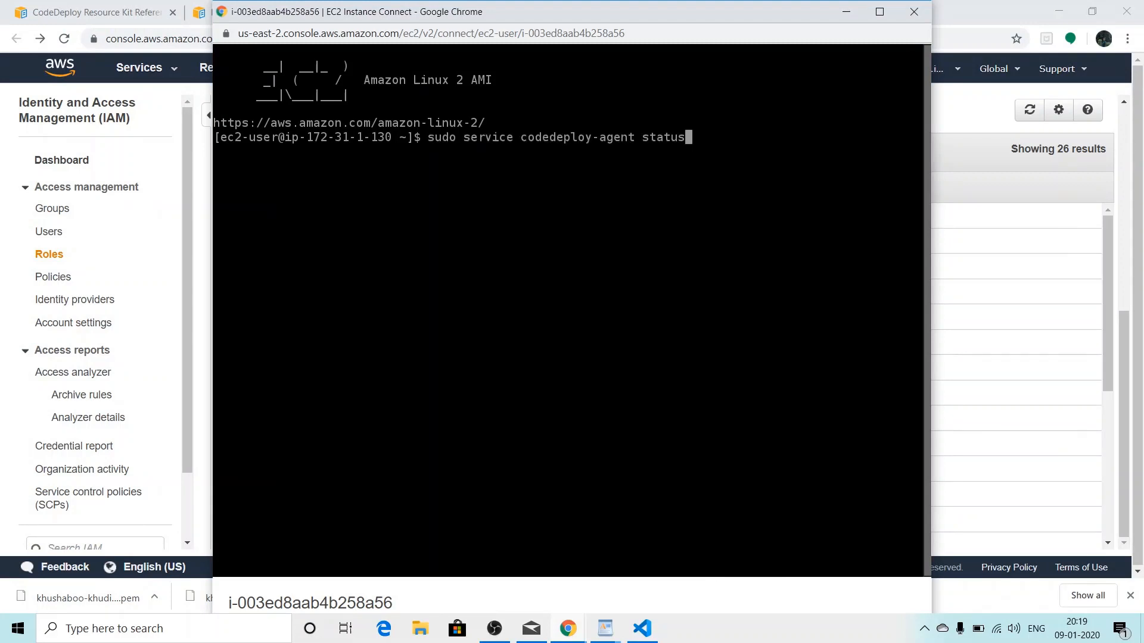
pyautogui.press('Return')
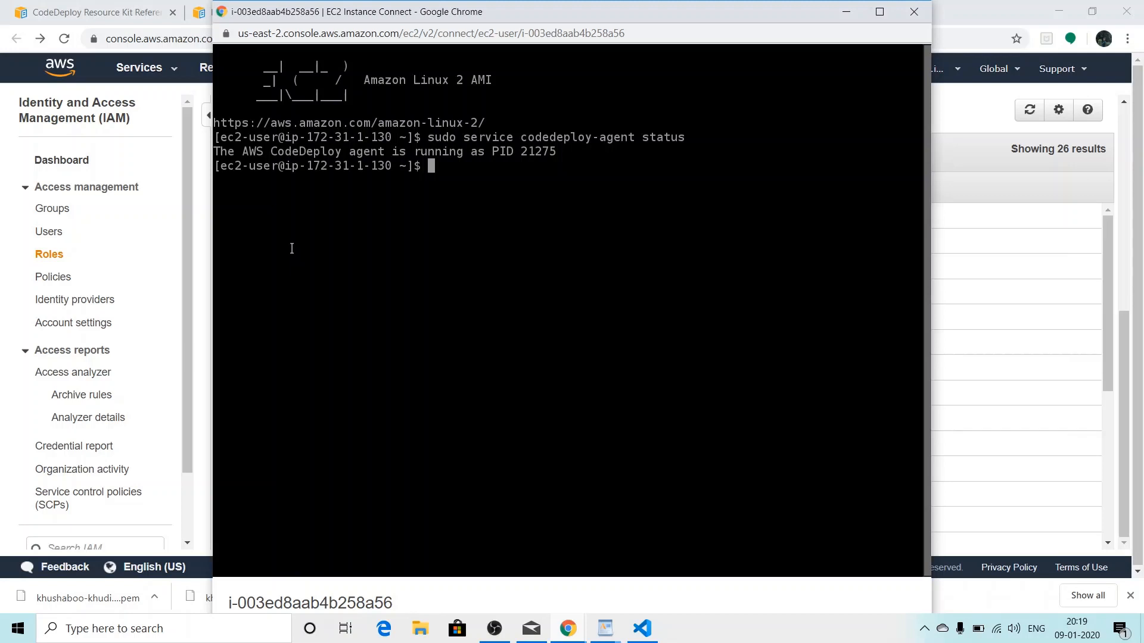
pyautogui.moveTo(232, 148)
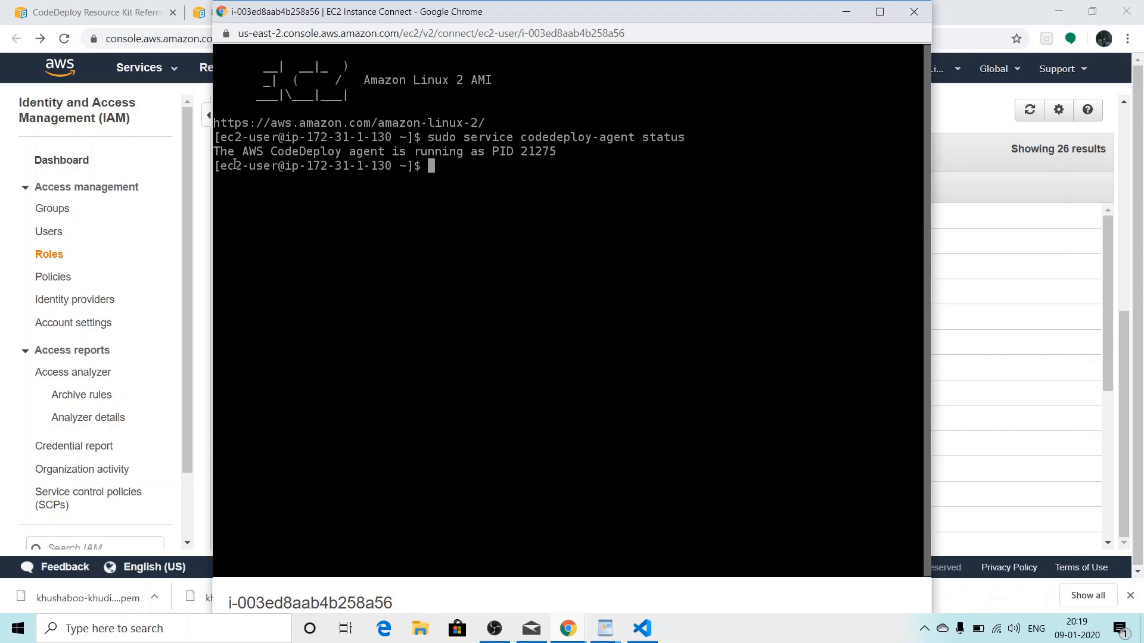
pyautogui.moveTo(246, 151); pyautogui.dragTo(384, 151)
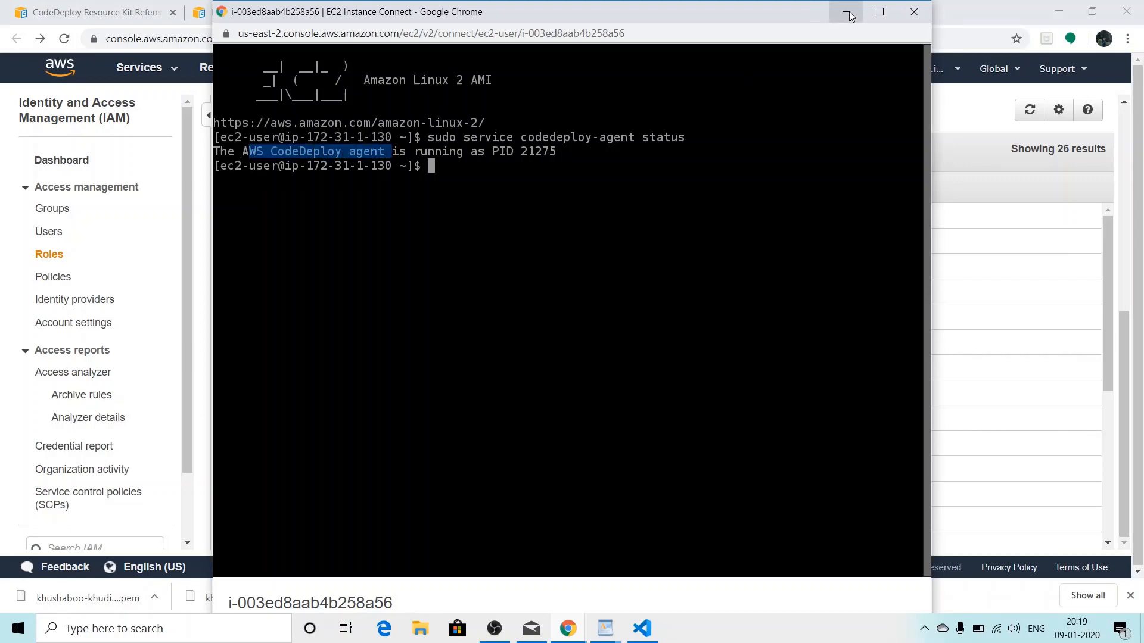
pyautogui.moveTo(848, 12)
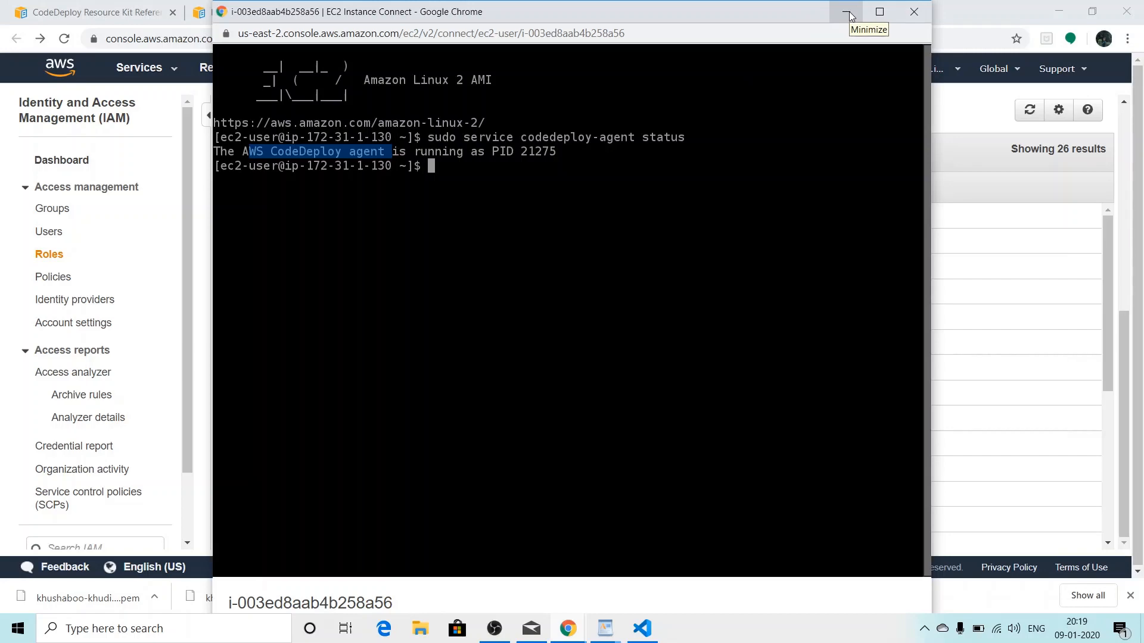